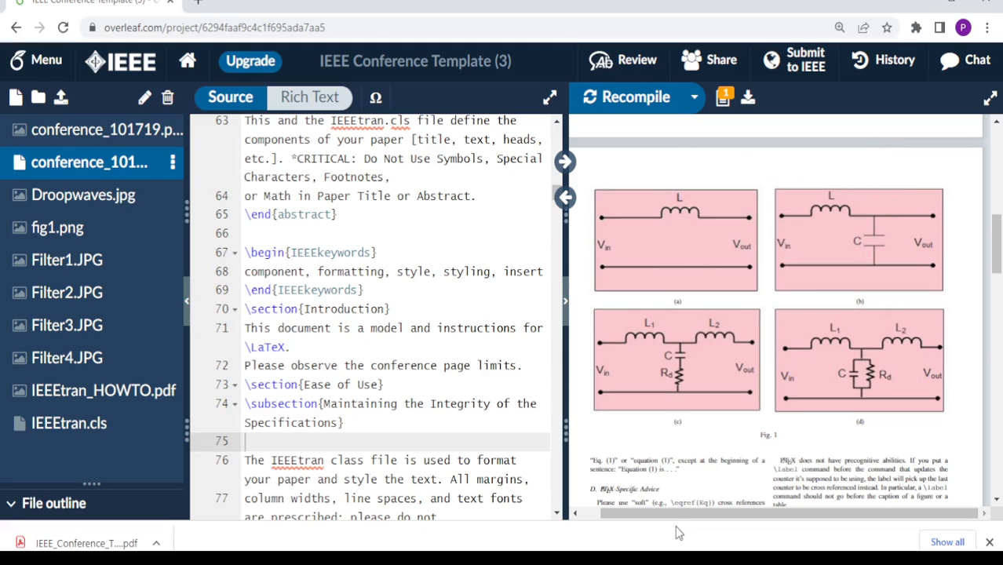
mouse_move(699, 293)
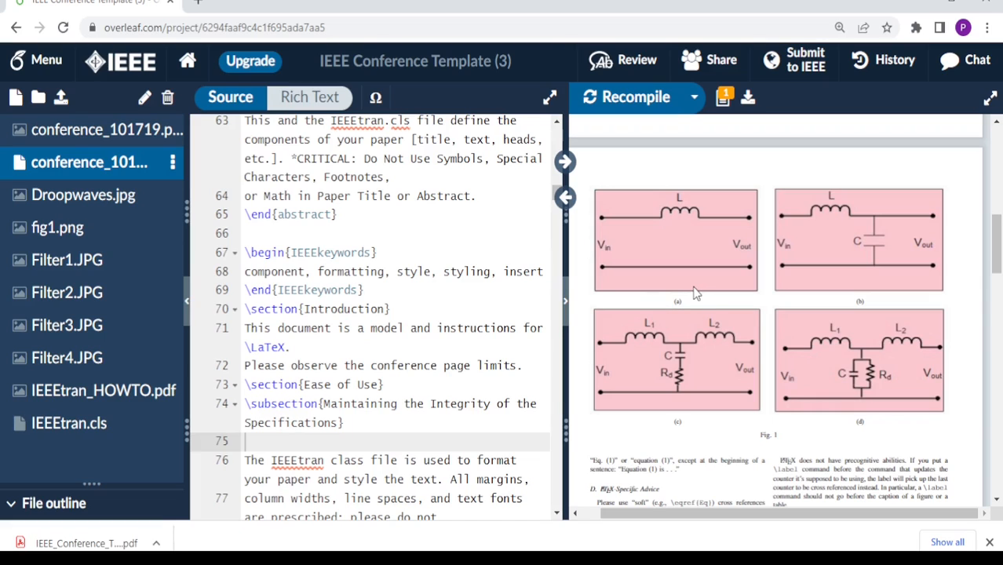
mouse_move(698, 333)
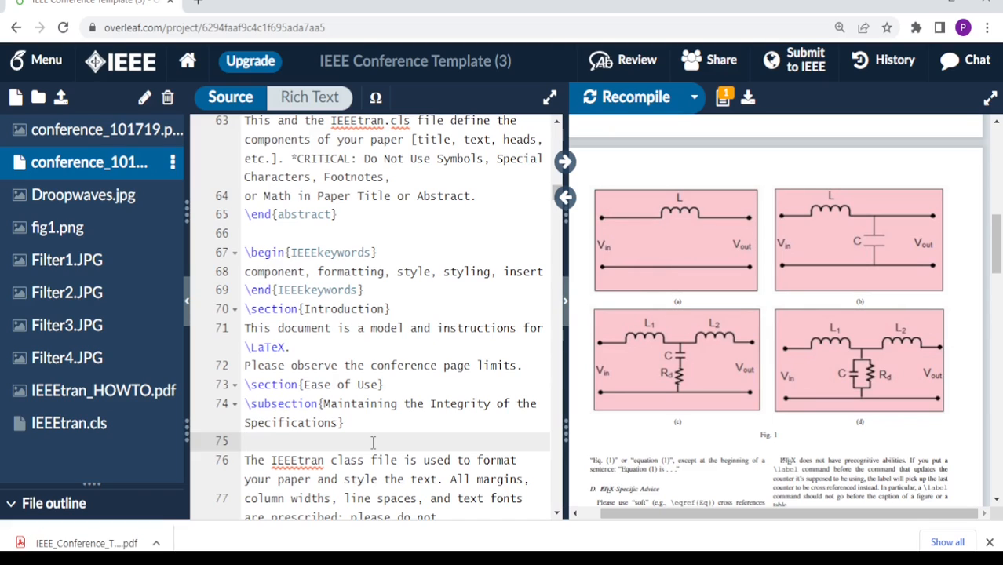
Place the cursor on blank line 75 for the new figure* code with Filter1–Filter4 subfigures
click(246, 441)
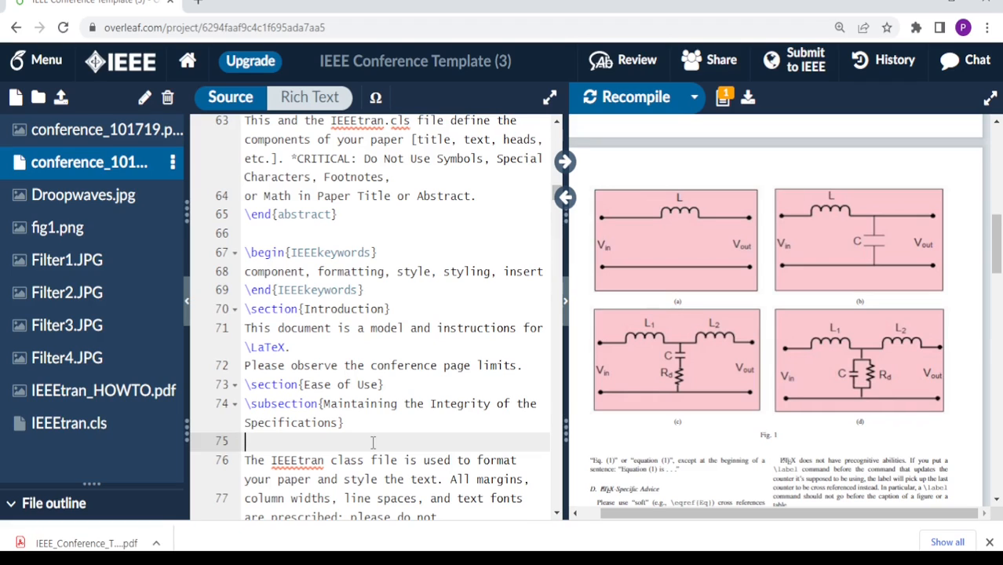
mouse_move(330, 442)
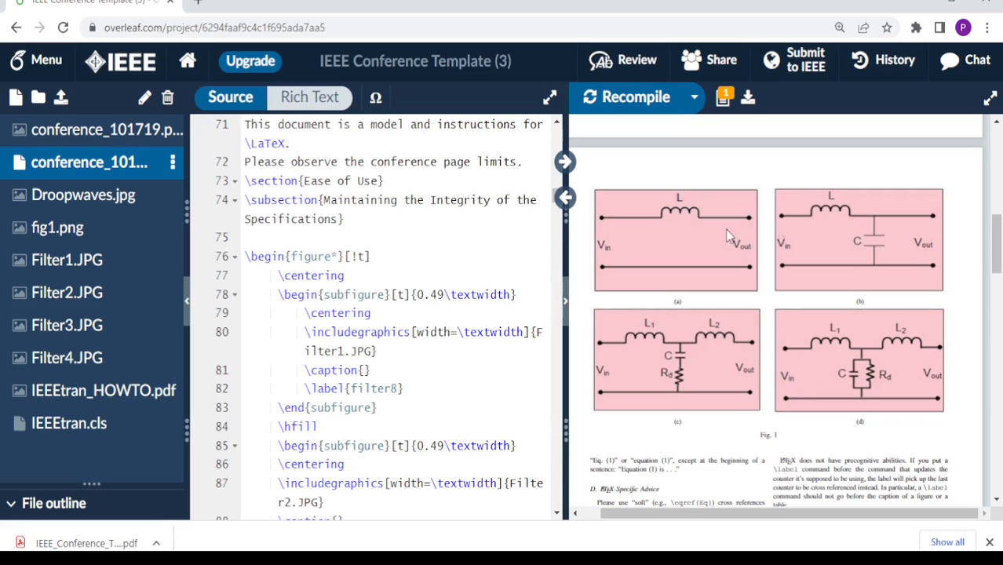
mouse_move(781, 362)
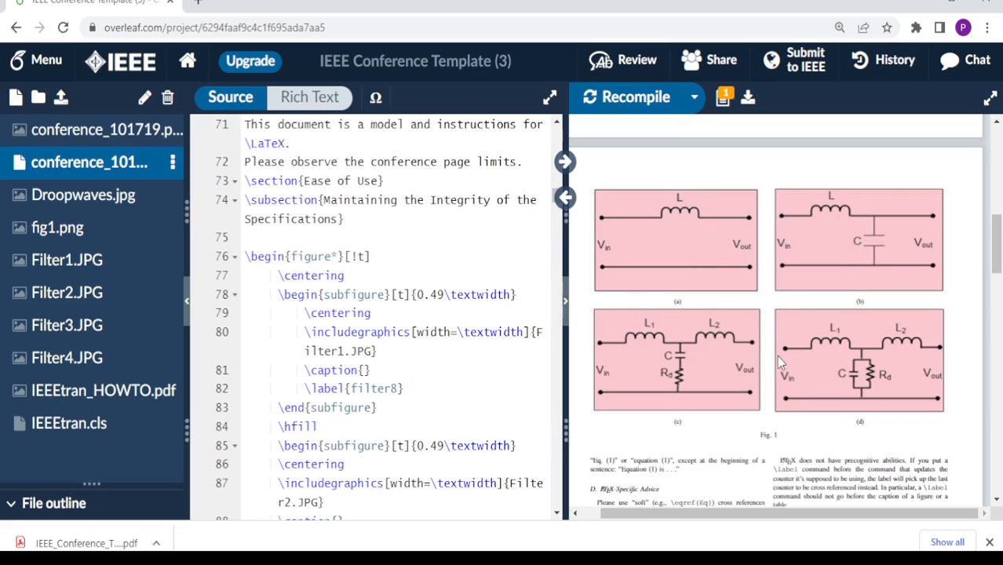
scroll(down, 3)
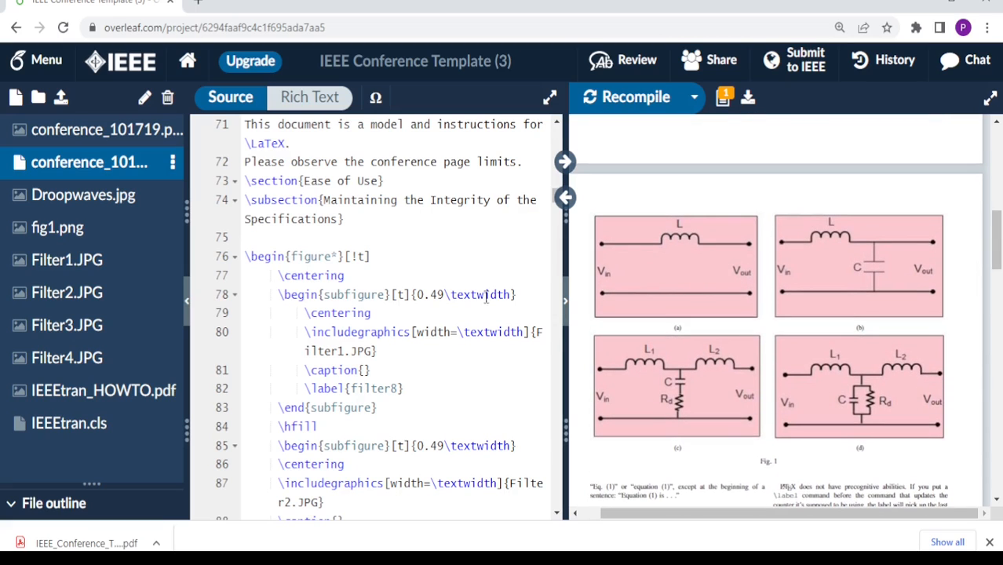
click(335, 255)
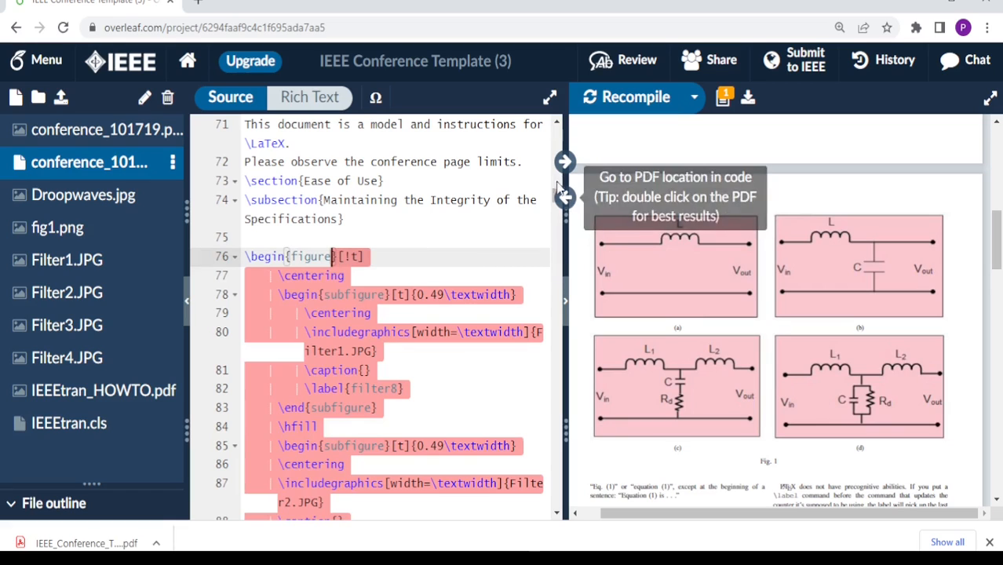
scroll(down, 3)
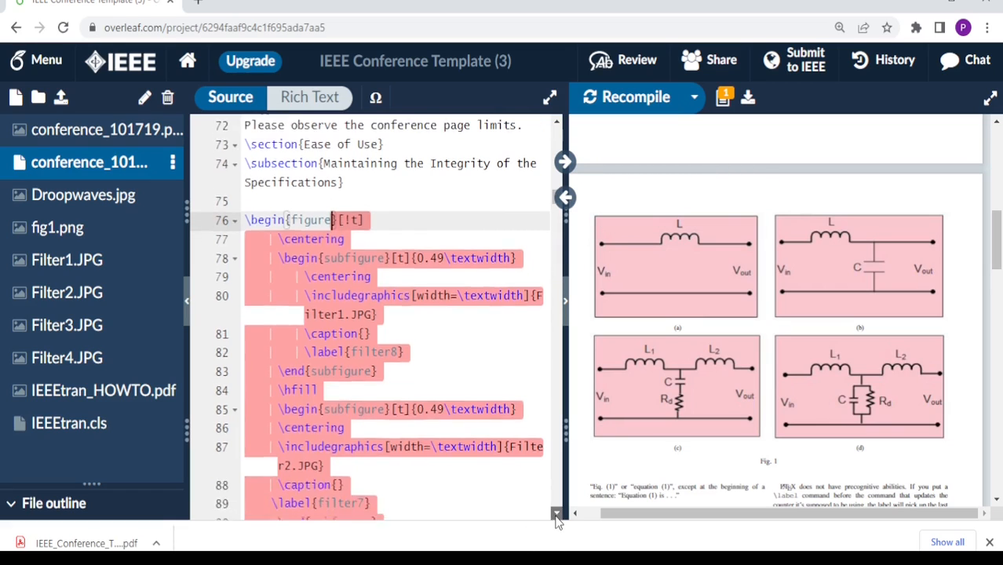
scroll(down, 3)
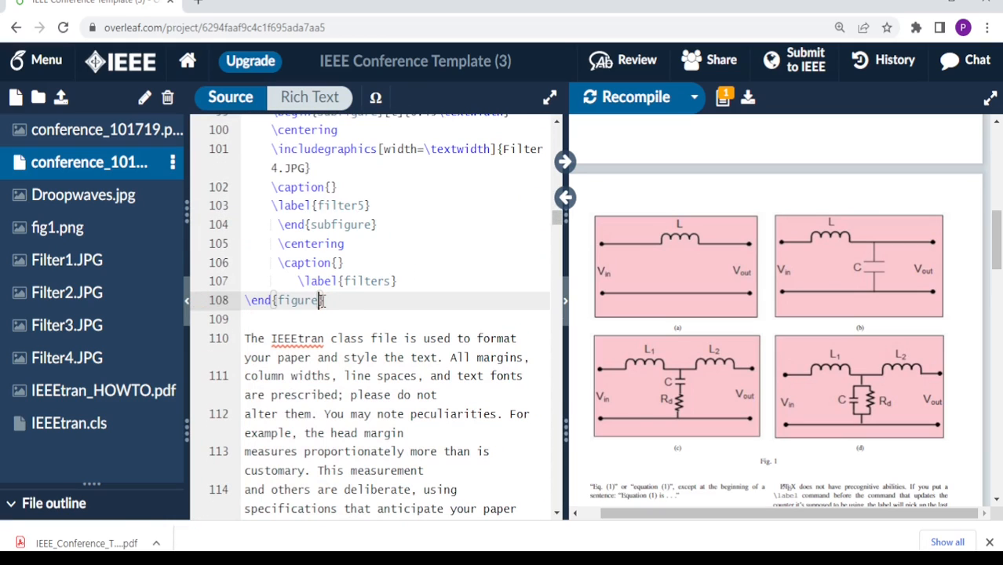
click(625, 97)
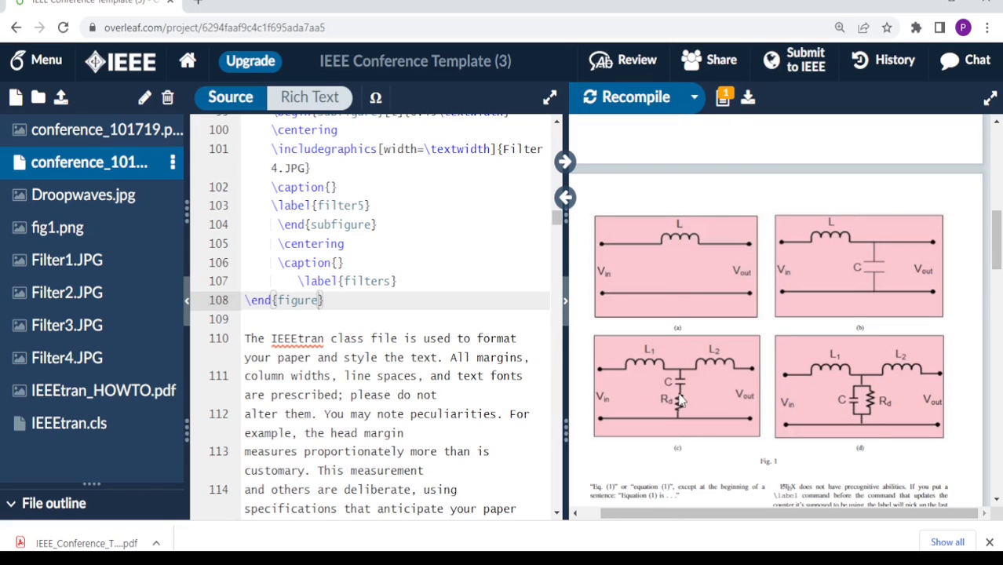
scroll(down, 3)
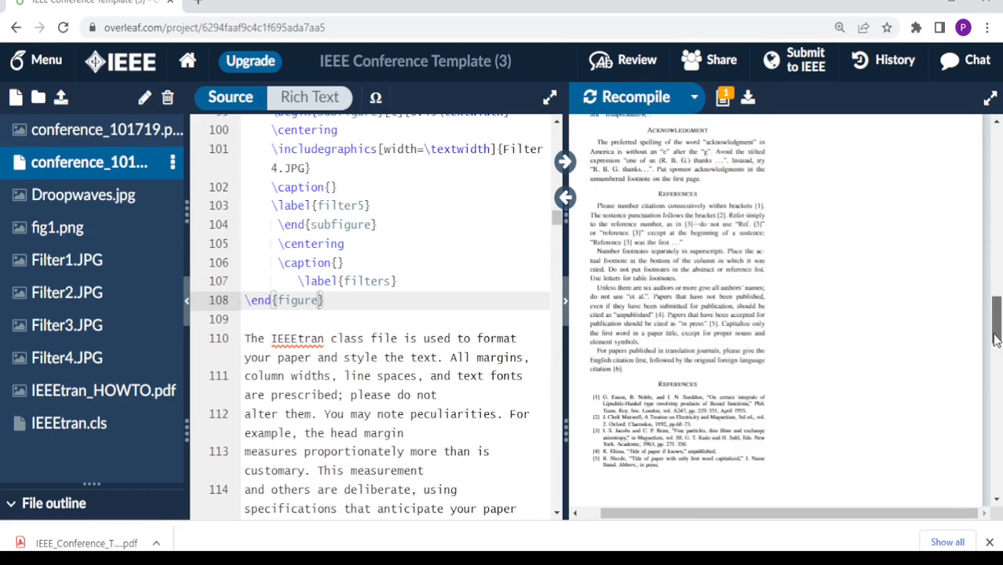
scroll(up, 3)
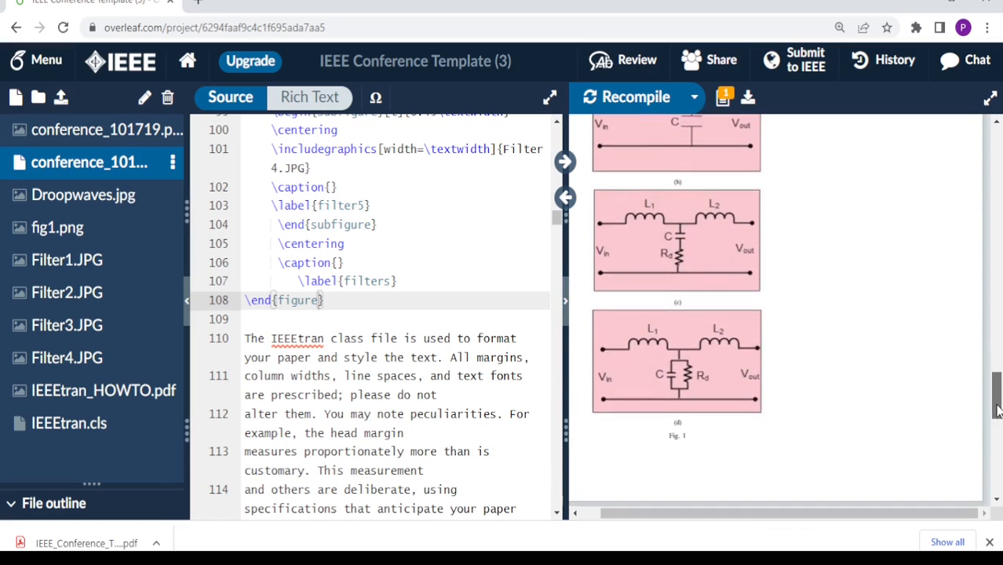
scroll(up, 3)
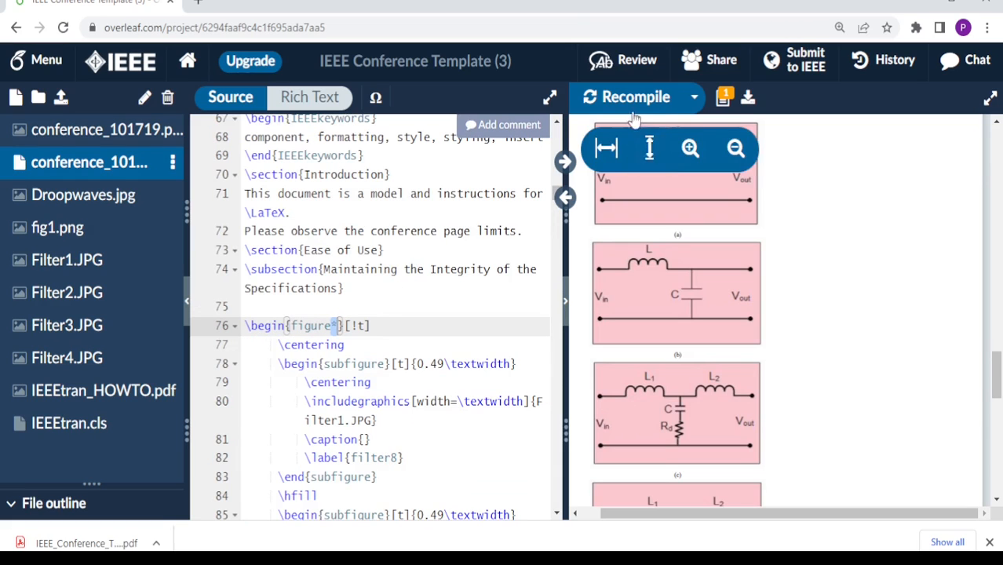
click(624, 98)
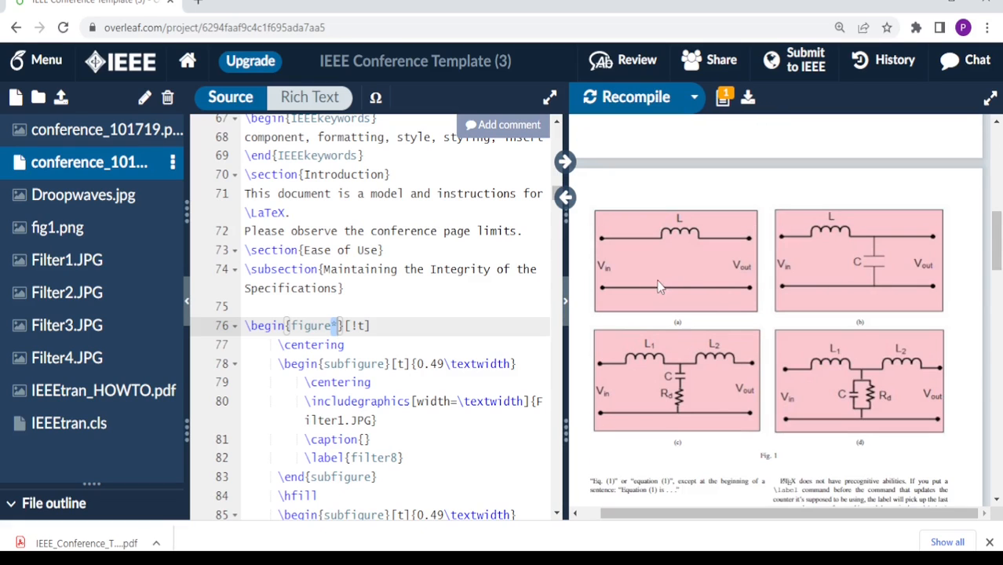
mouse_move(430, 361)
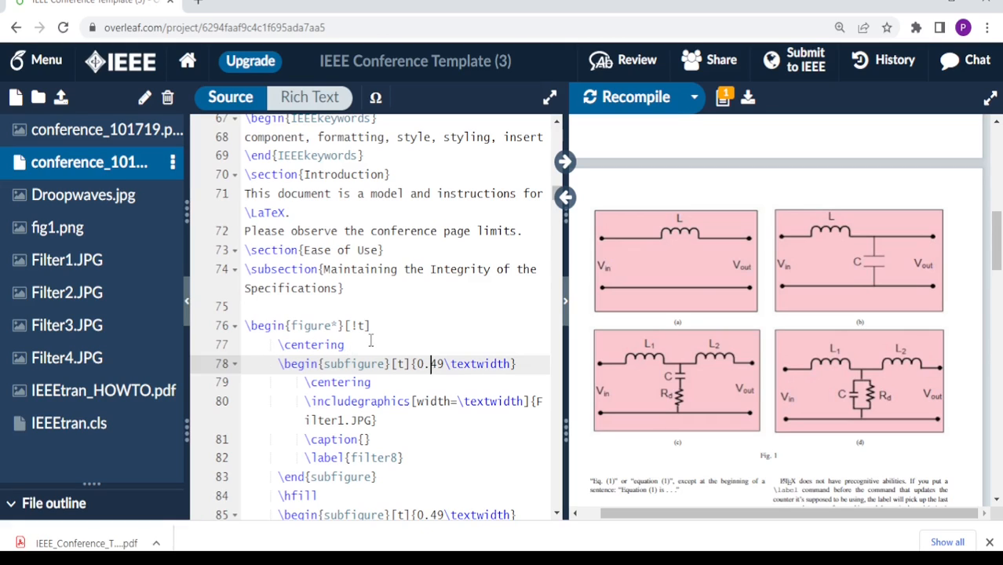
mouse_move(461, 364)
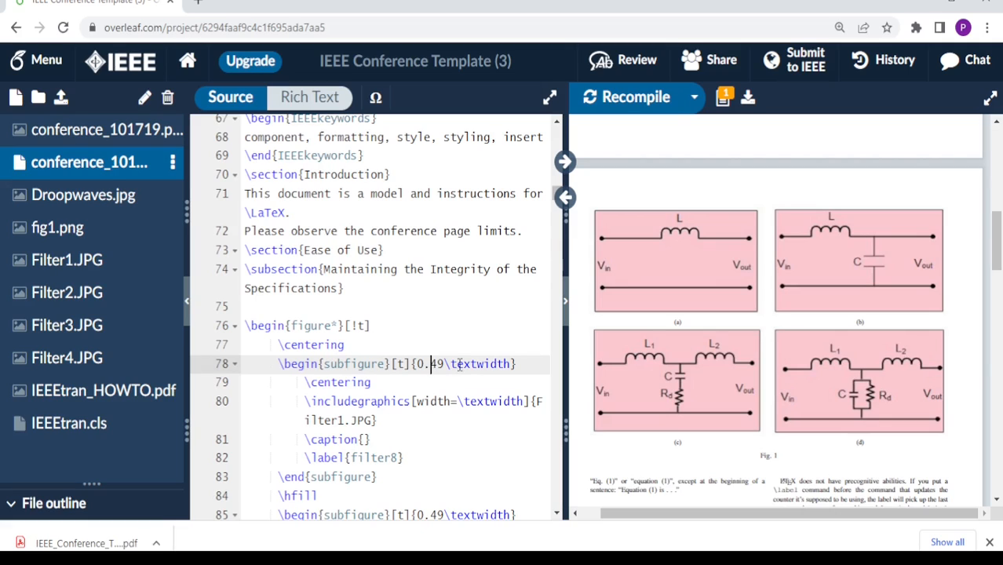
mouse_move(777, 453)
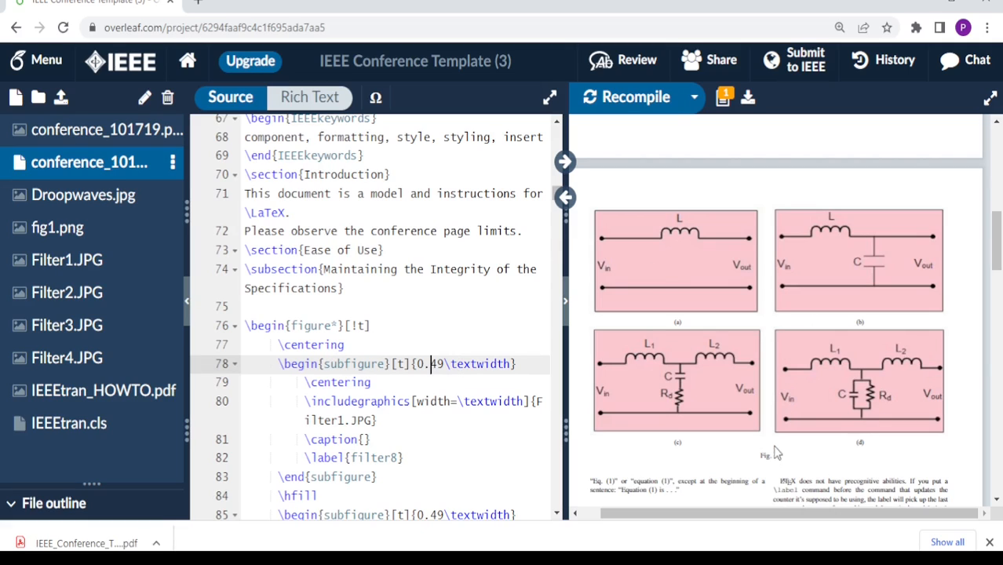
mouse_move(794, 264)
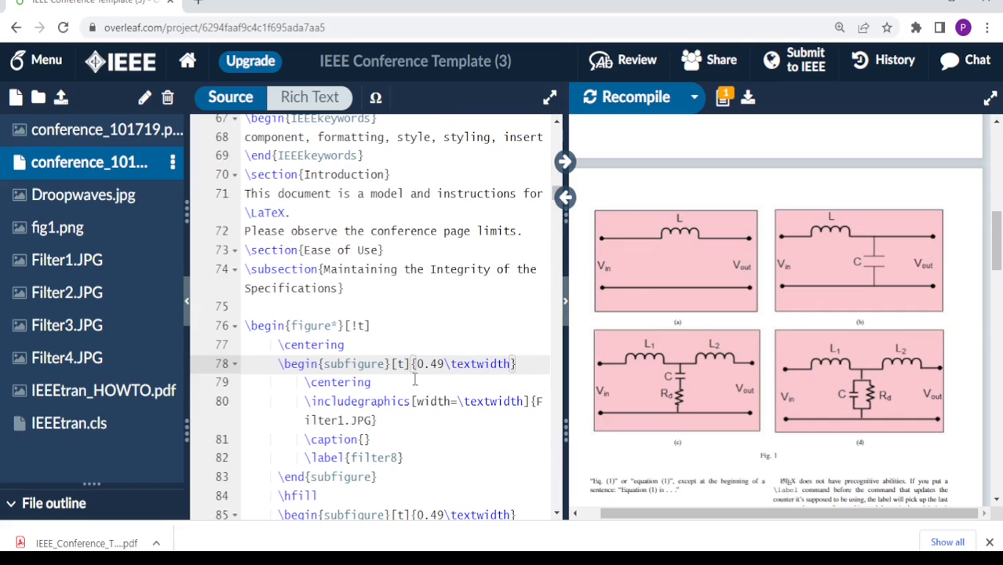
mouse_move(486, 376)
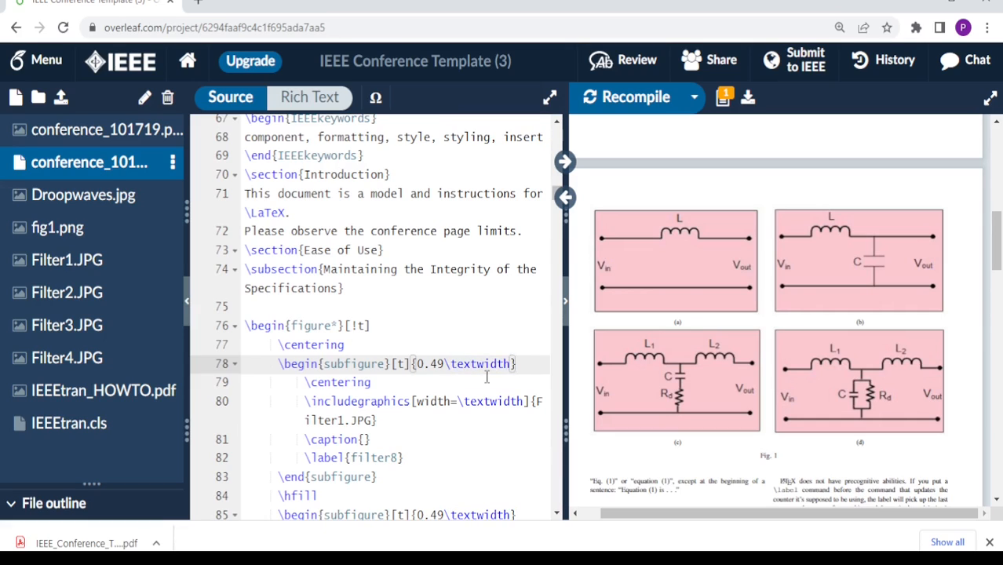
mouse_move(678, 288)
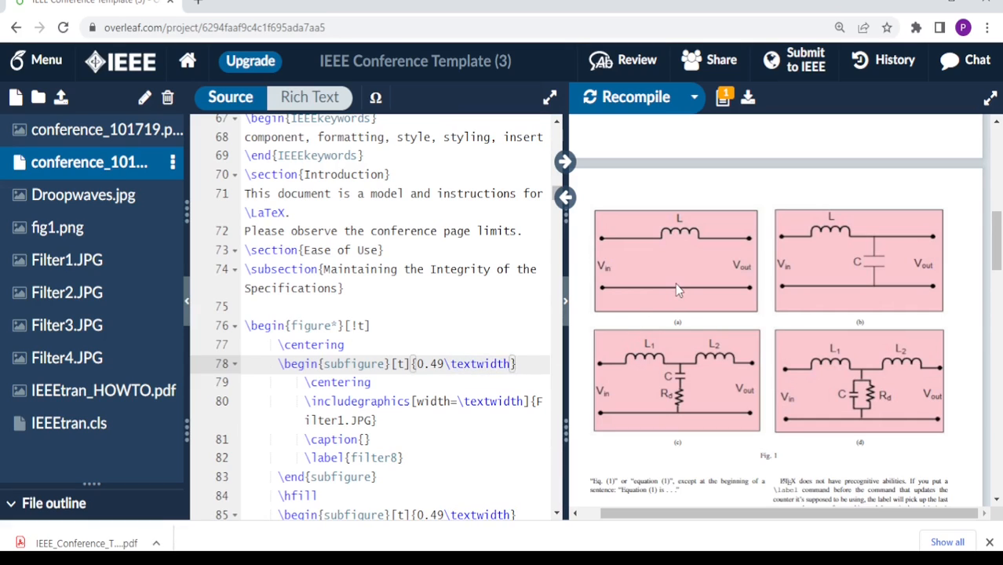
mouse_move(696, 298)
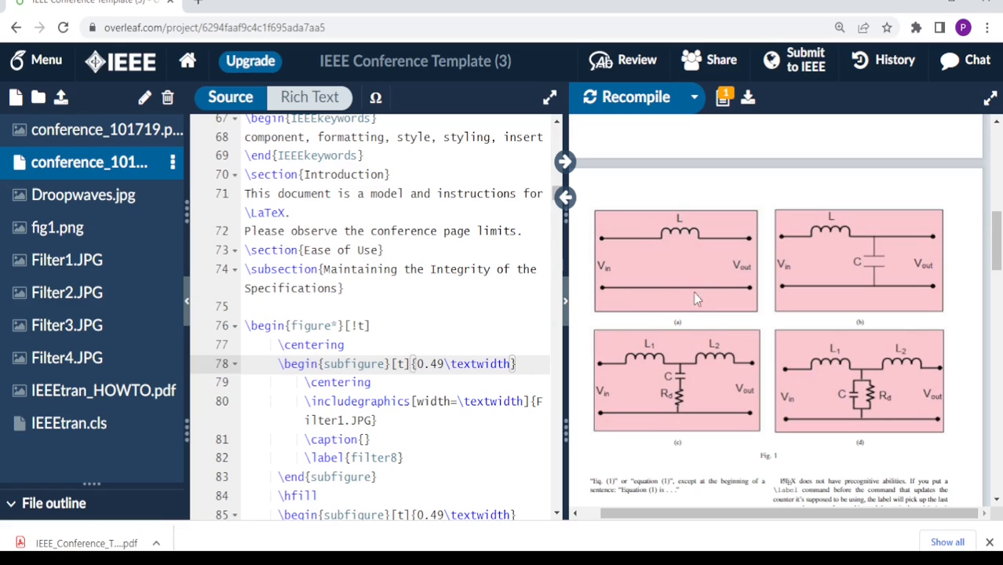
mouse_move(551, 398)
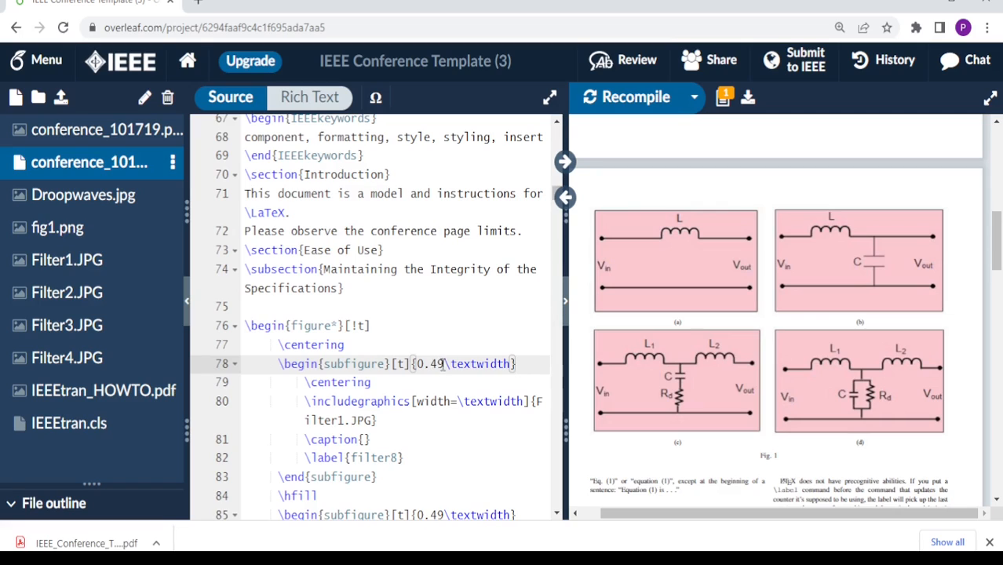
mouse_move(499, 378)
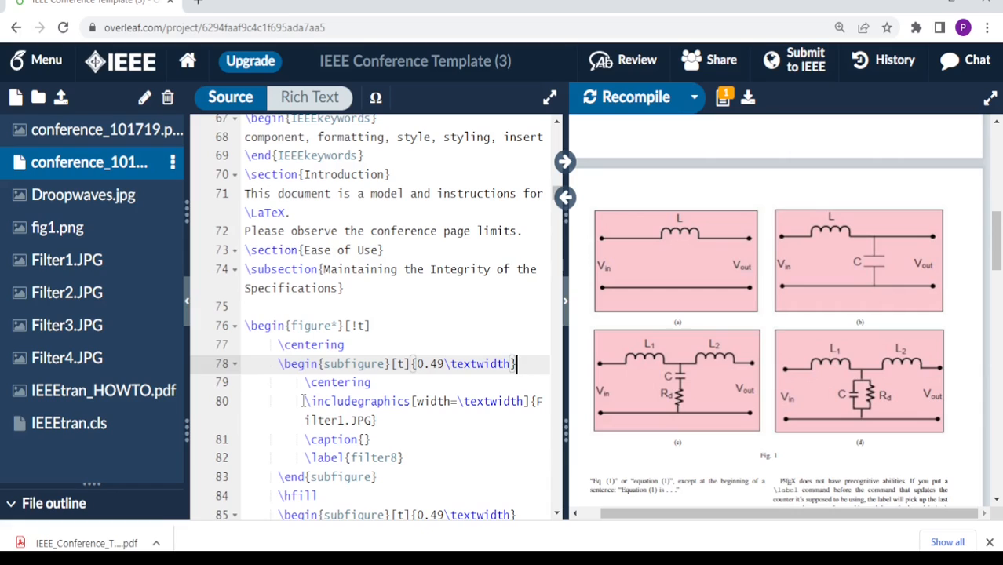
mouse_move(424, 408)
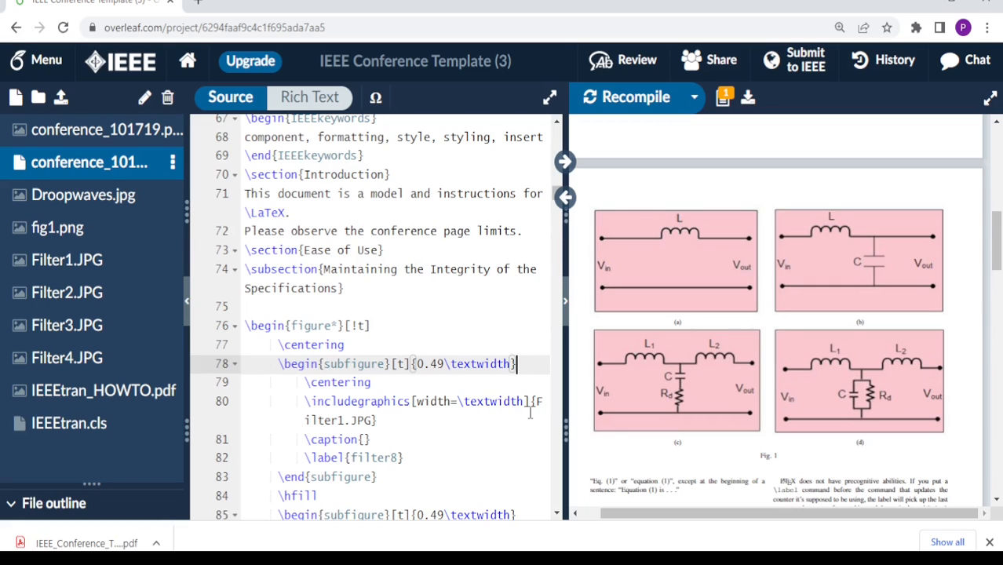
click(535, 401)
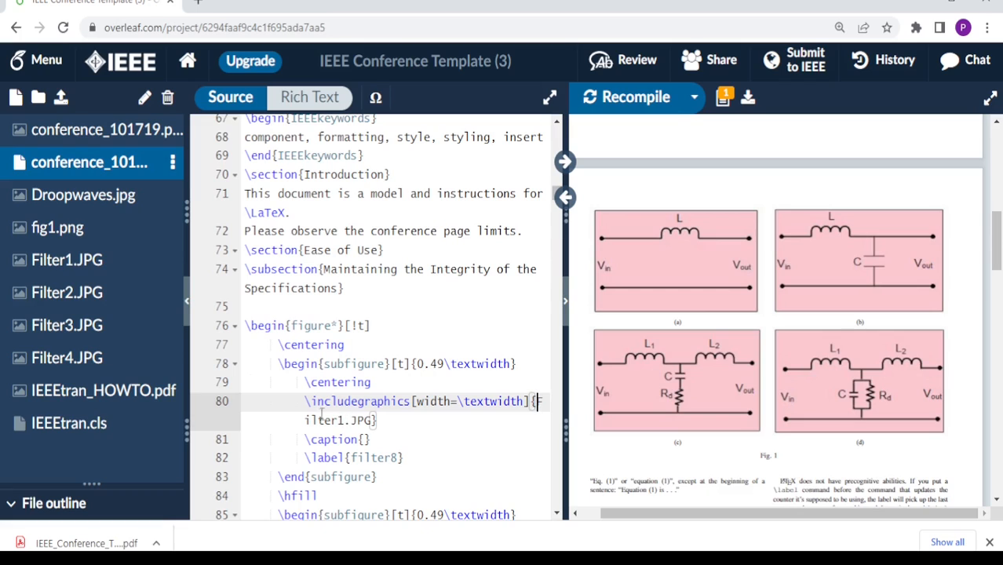
click(65, 261)
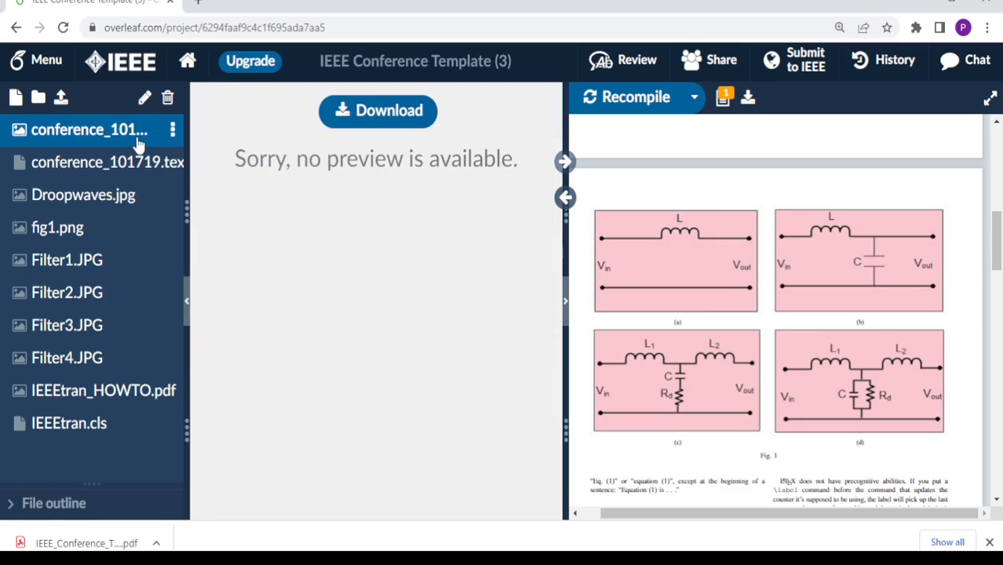
click(106, 162)
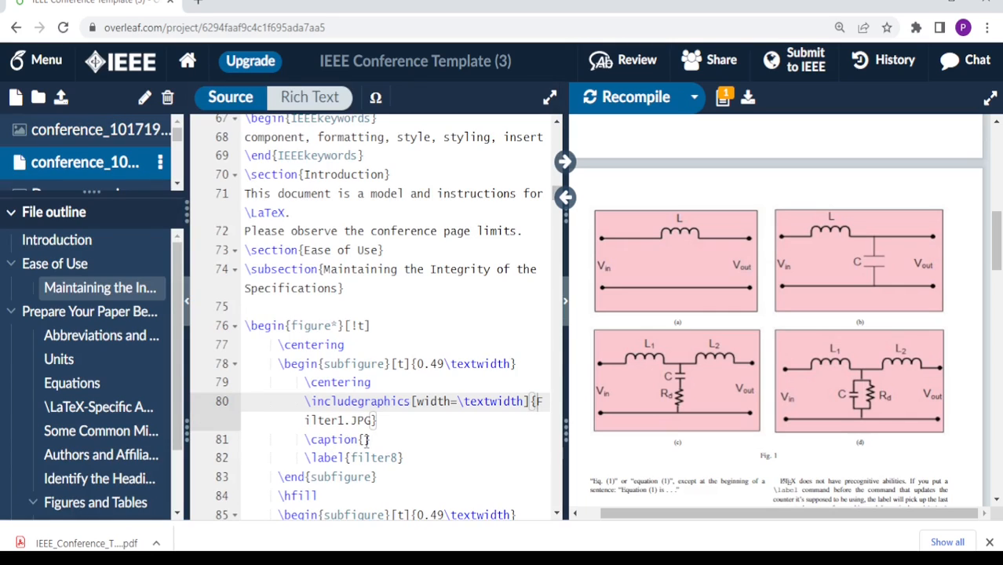
mouse_move(722, 330)
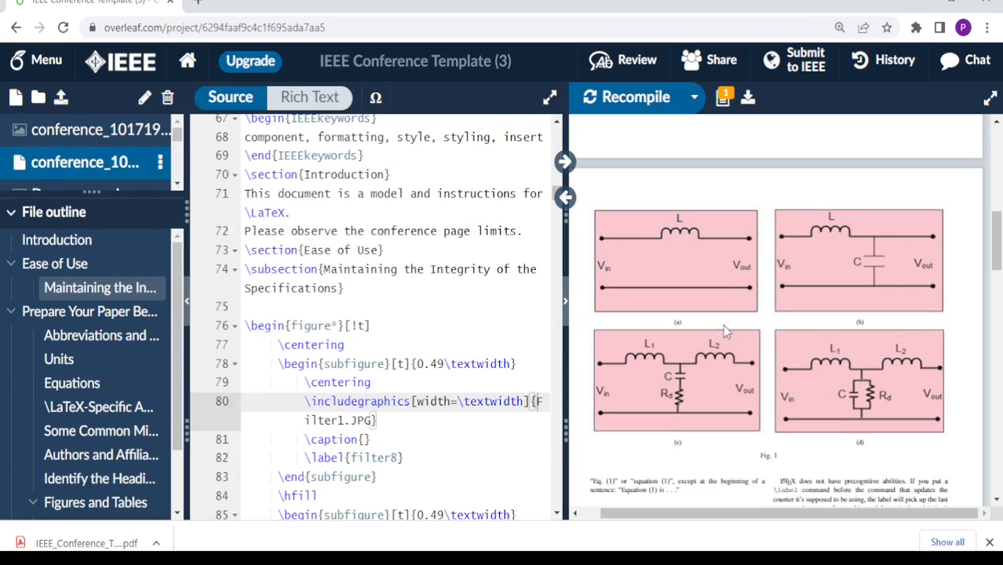
mouse_move(681, 325)
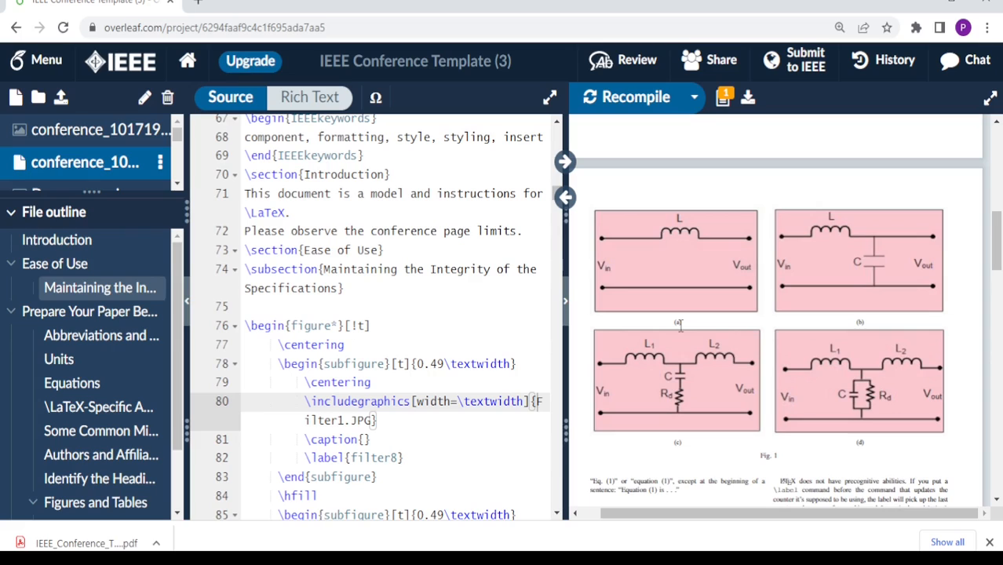
mouse_move(681, 325)
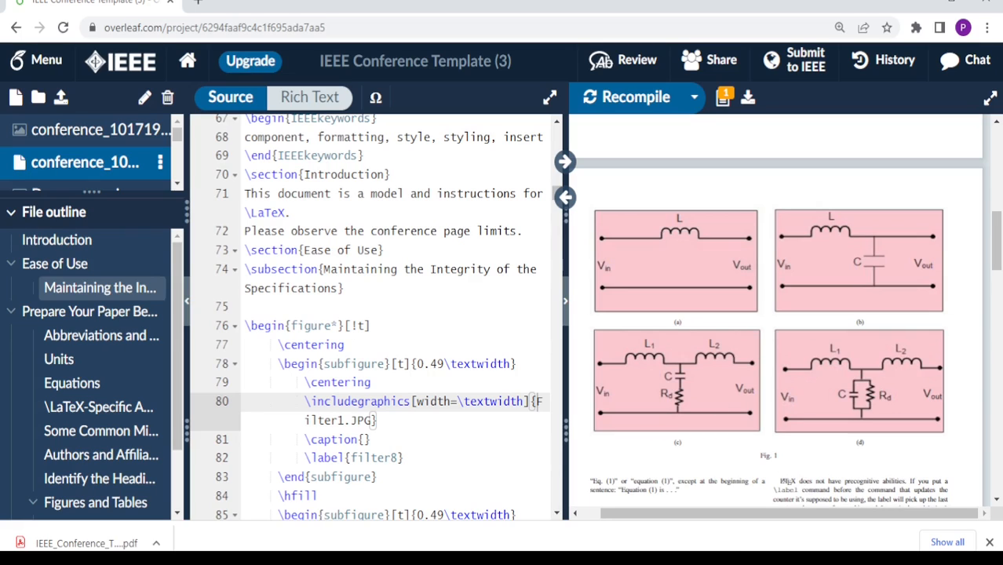
scroll(down, 3)
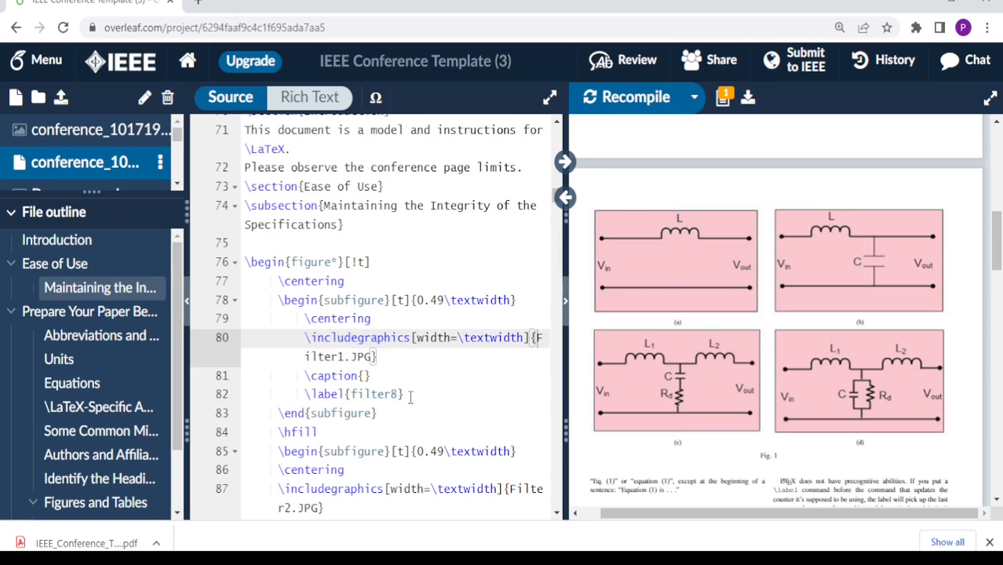
mouse_move(422, 385)
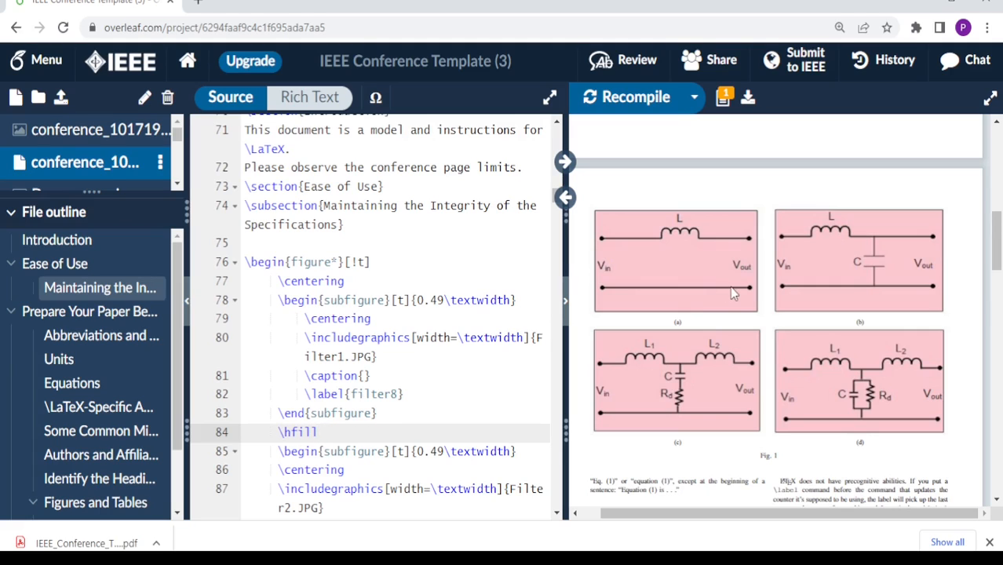
click(317, 432)
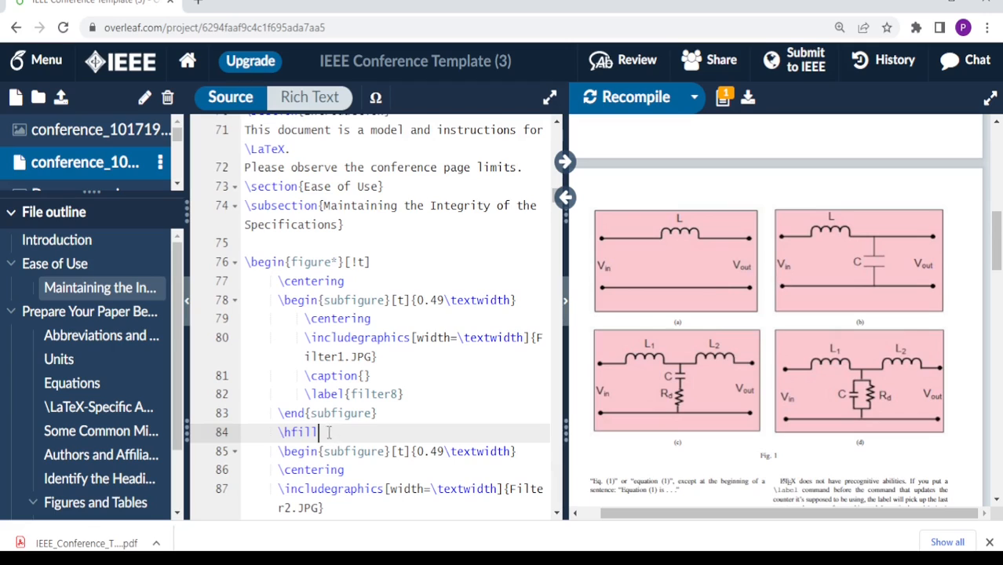
double_click(297, 432)
text(%)
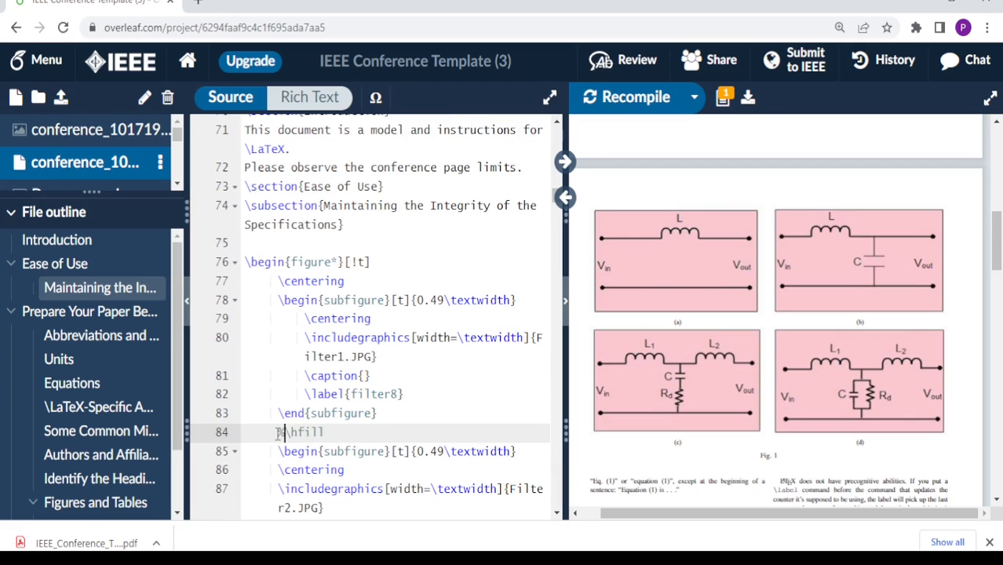
mouse_move(635, 106)
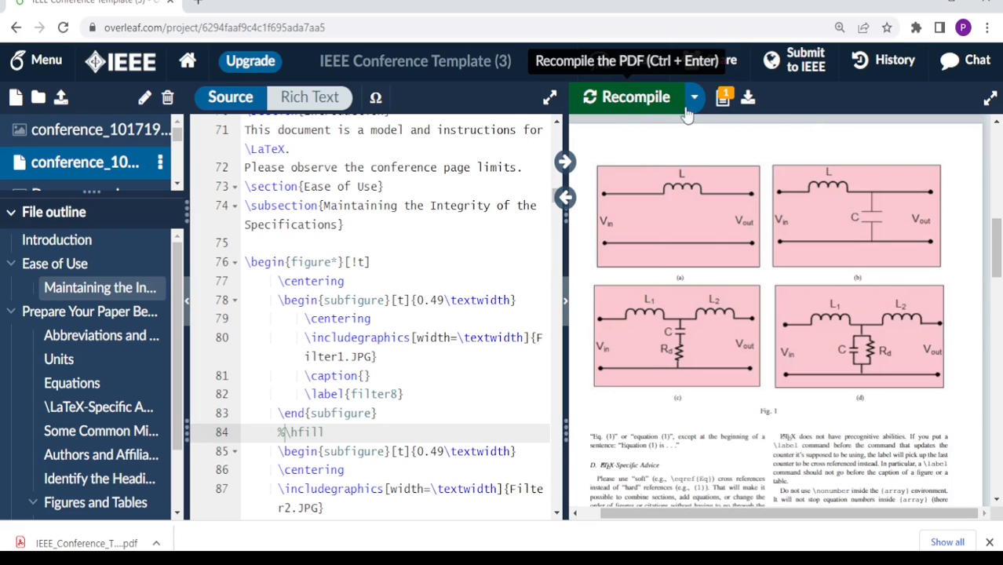
mouse_move(744, 244)
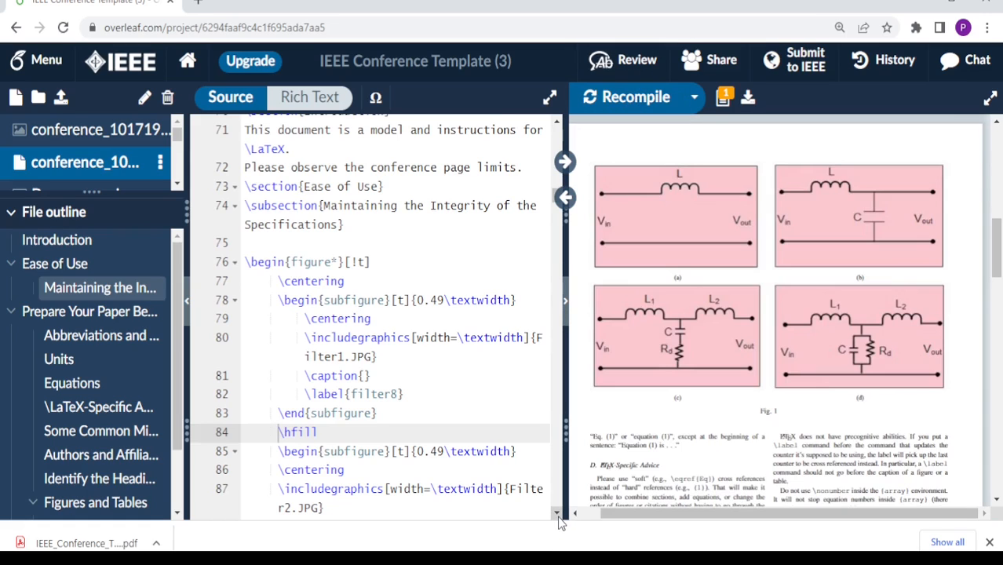
mouse_move(774, 260)
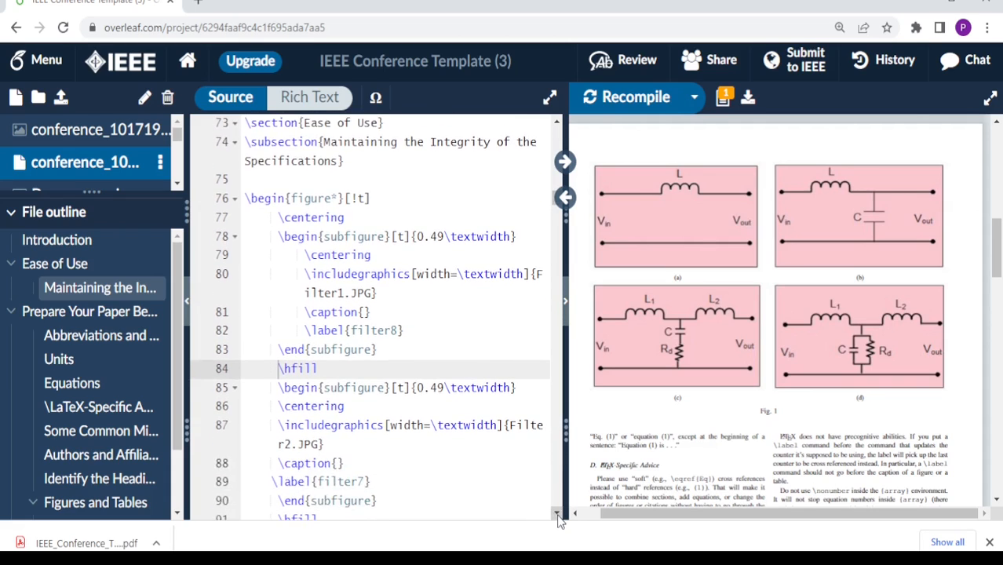
scroll(down, 3)
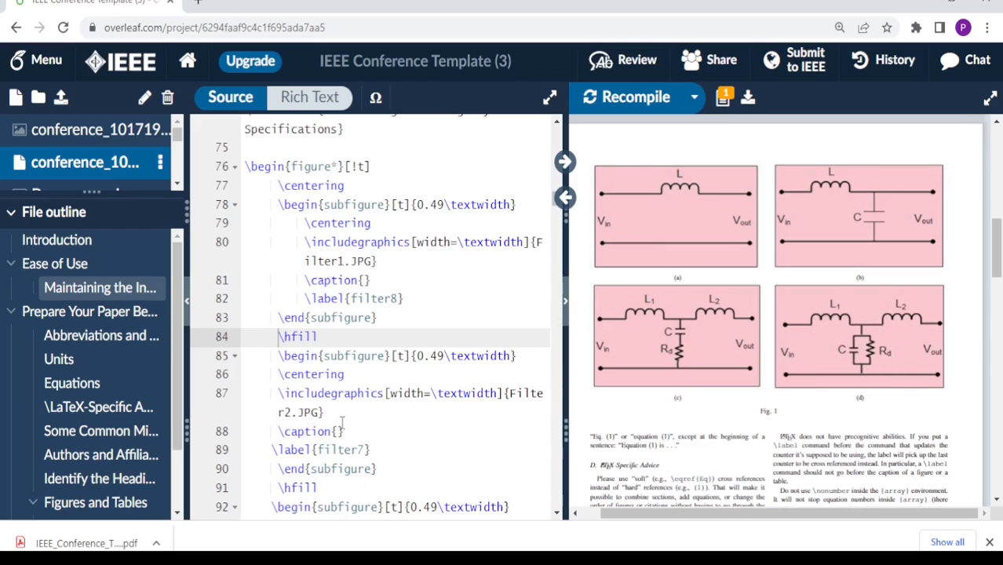
scroll(down, 3)
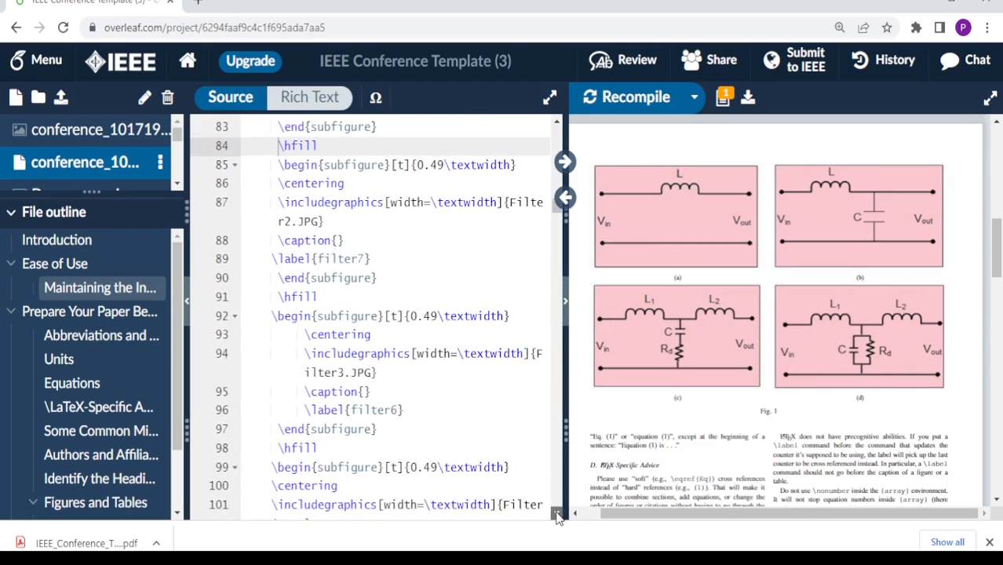
scroll(down, 3)
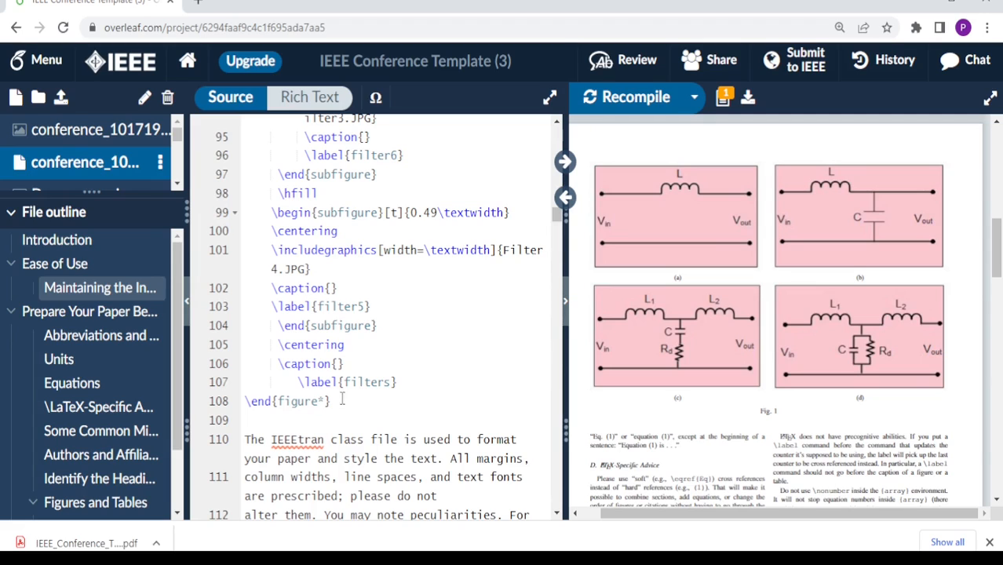
mouse_move(648, 254)
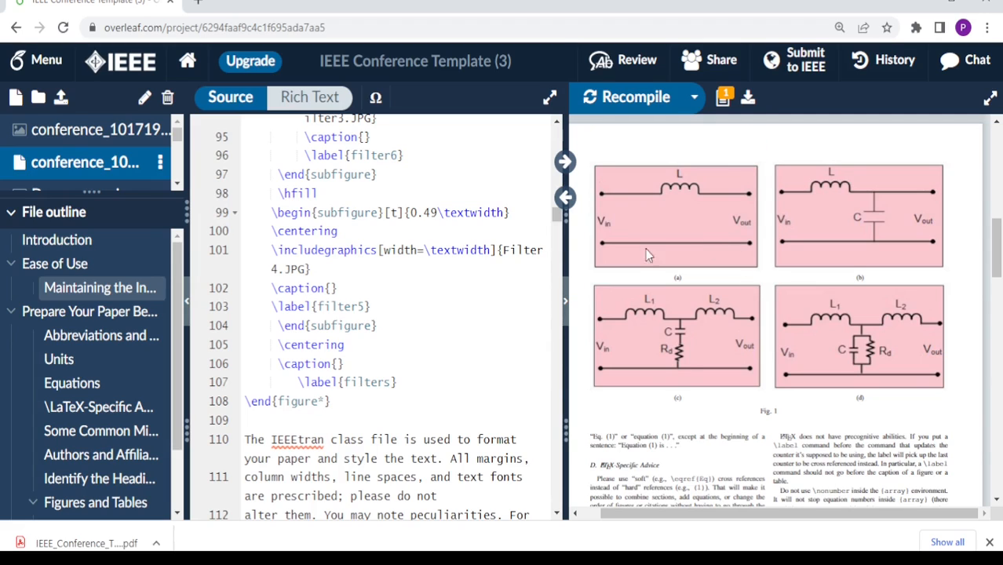
mouse_move(760, 313)
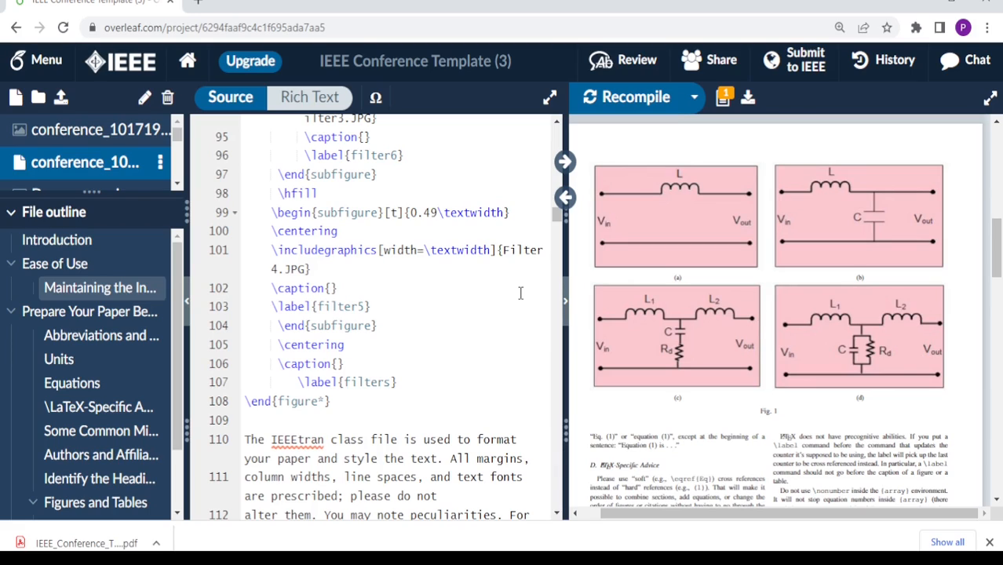
mouse_move(690, 251)
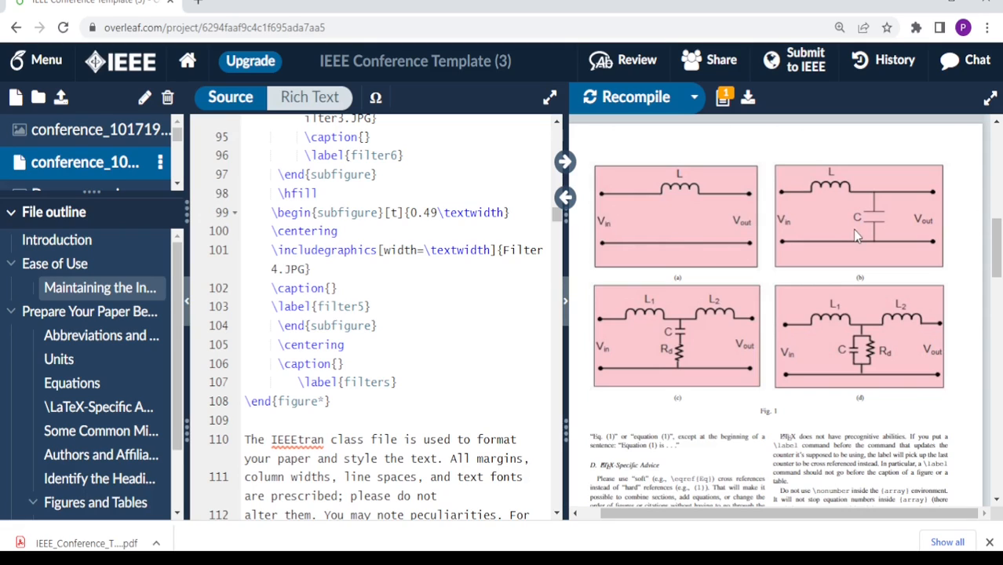
mouse_move(810, 307)
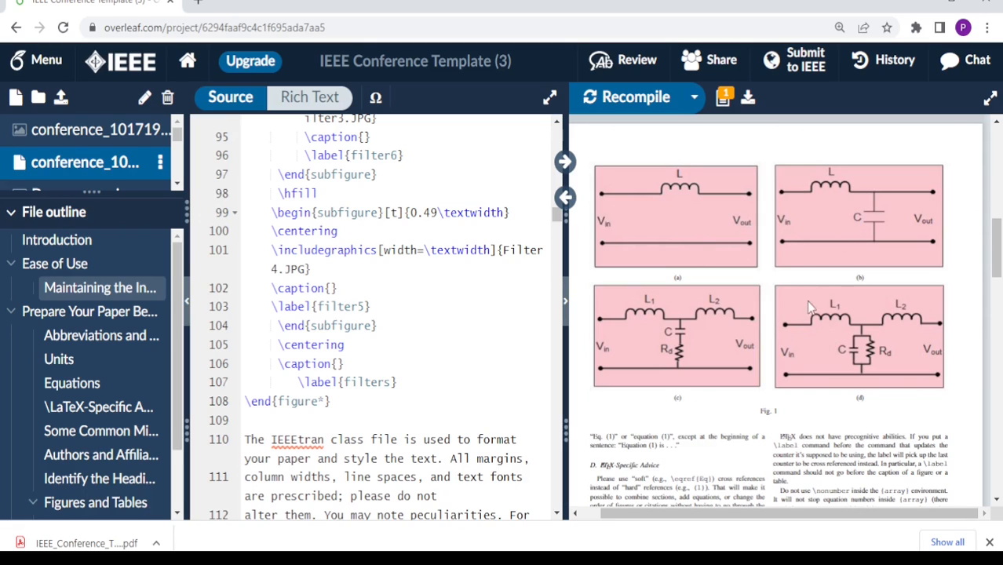
mouse_move(791, 263)
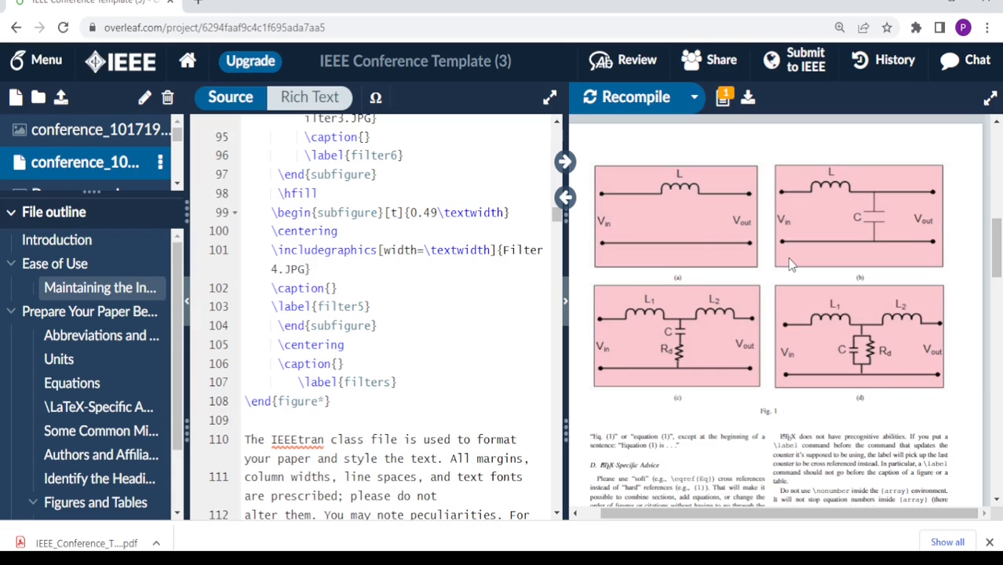
mouse_move(690, 256)
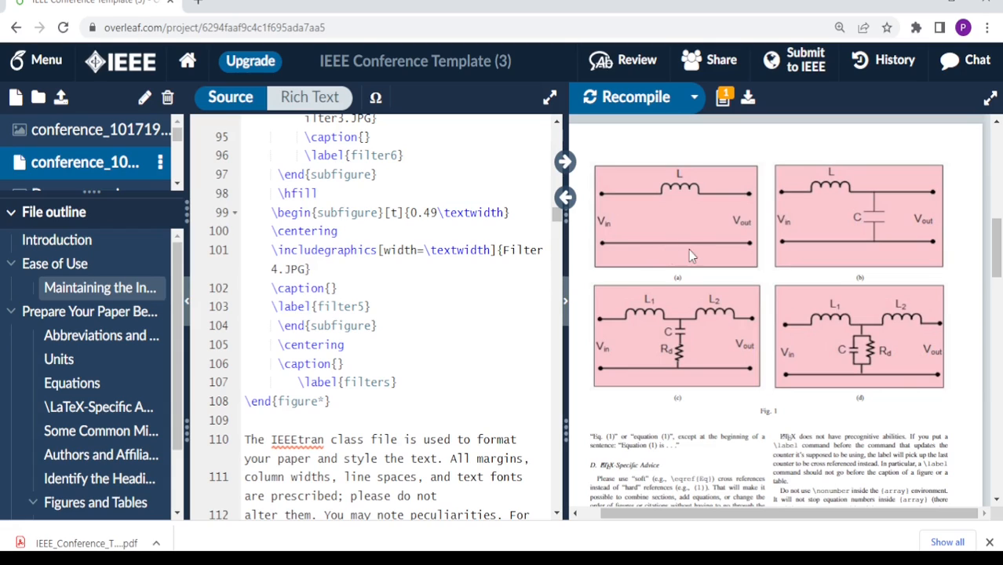
mouse_move(738, 243)
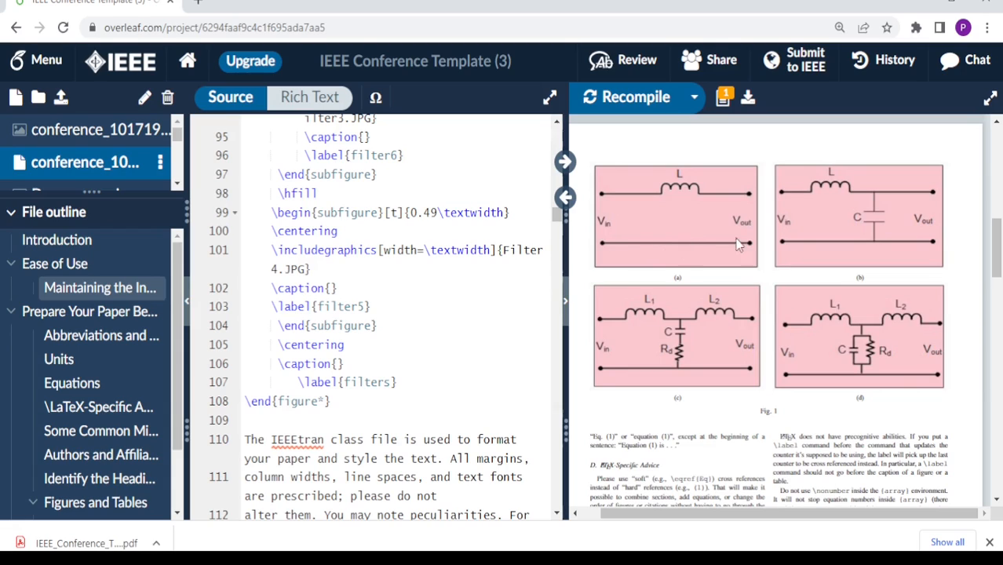
mouse_move(855, 361)
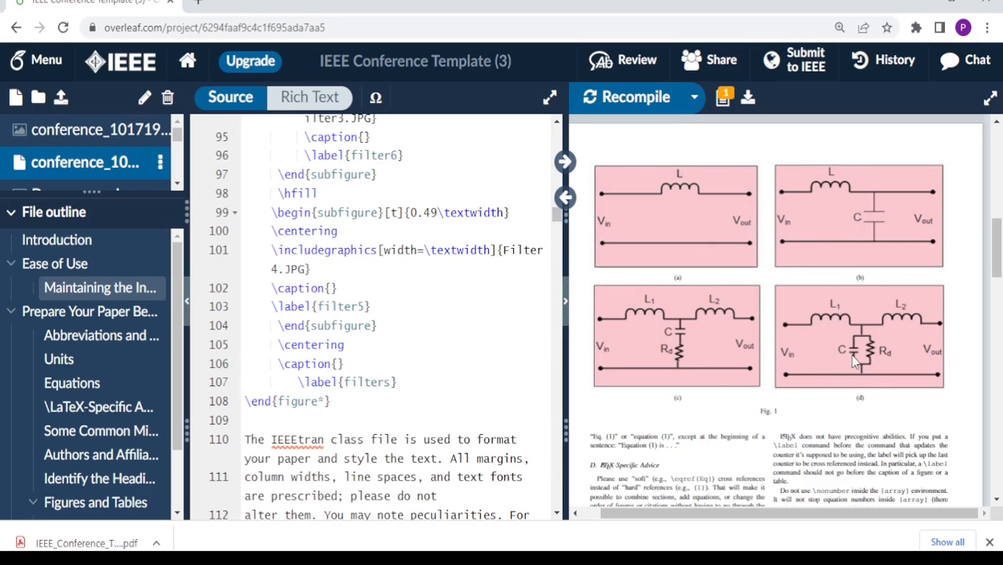
scroll(down, 3)
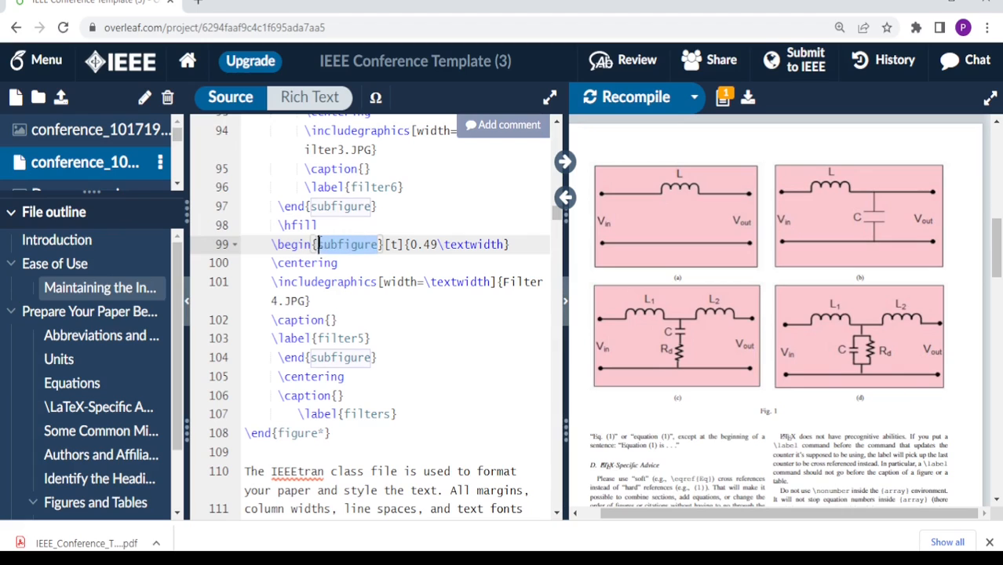
scroll(down, 3)
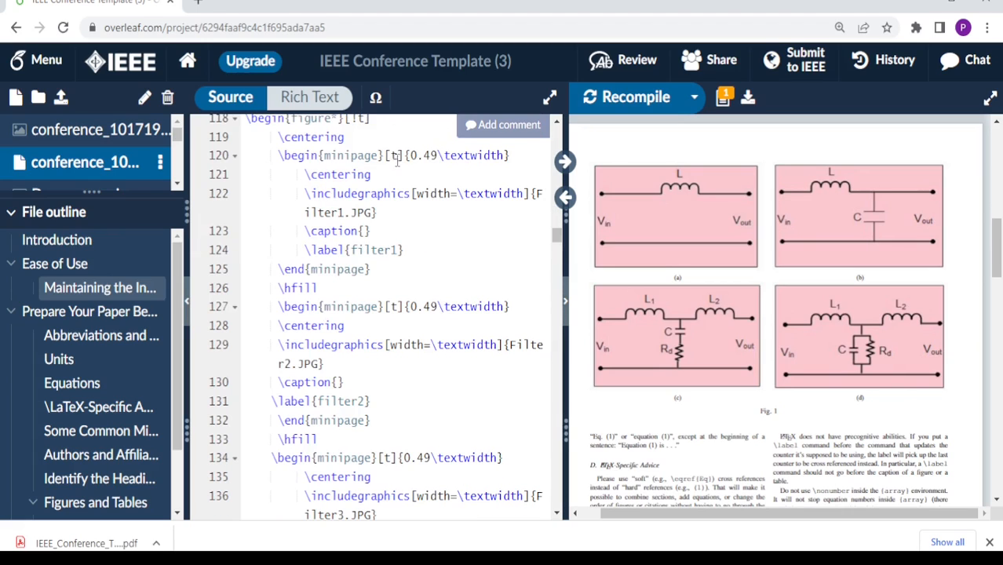
click(376, 155)
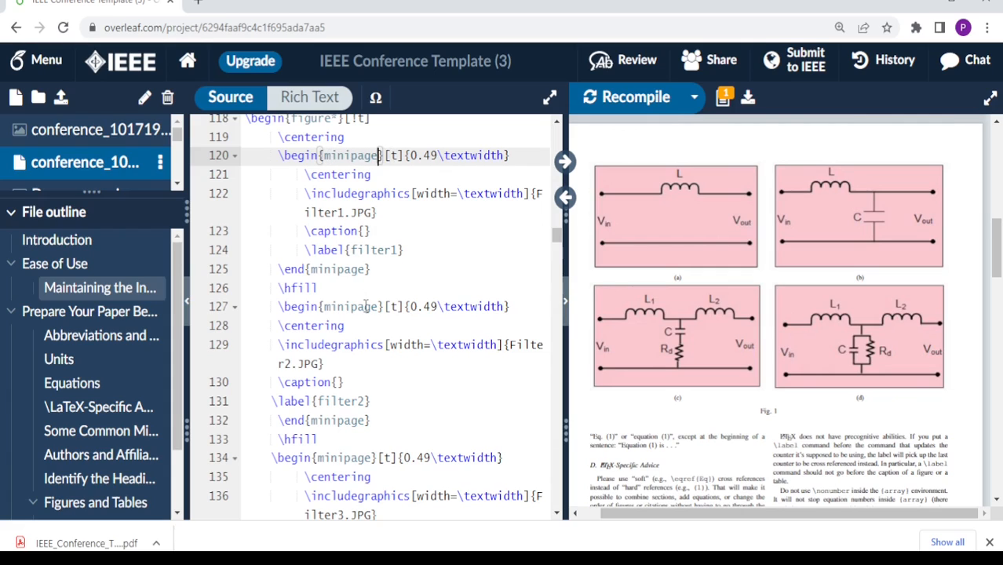
mouse_move(656, 104)
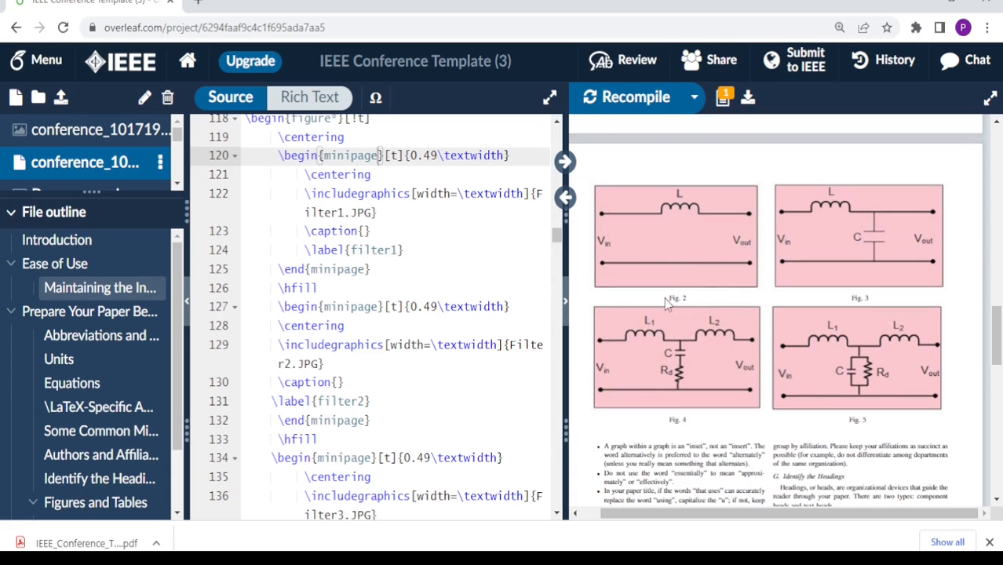
mouse_move(698, 243)
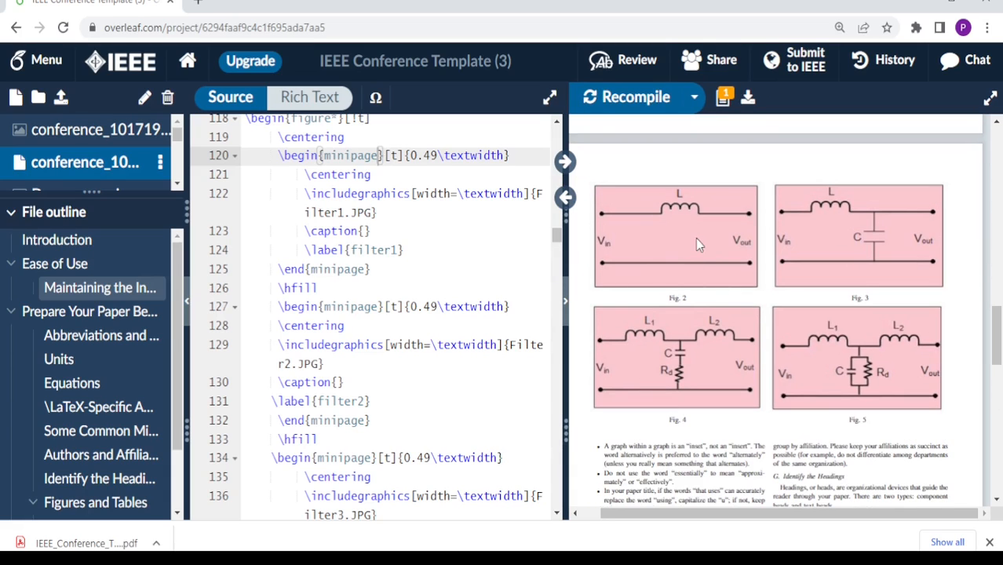
mouse_move(681, 273)
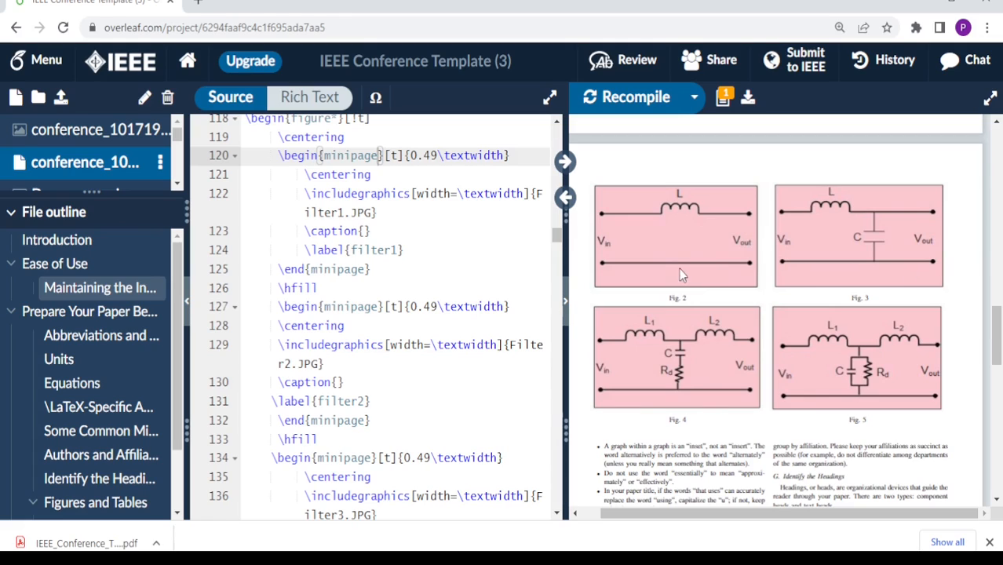
mouse_move(985, 358)
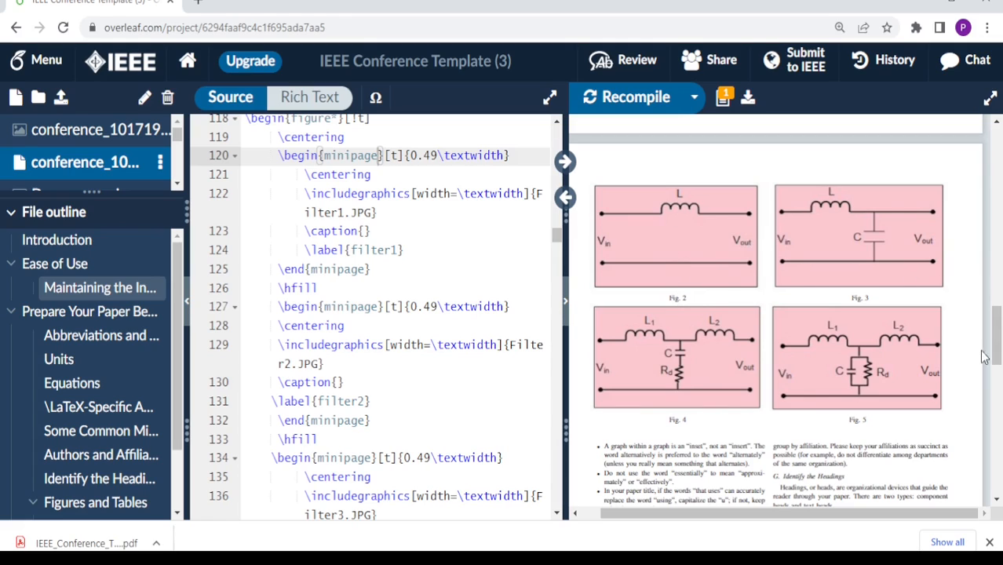
scroll(down, 3)
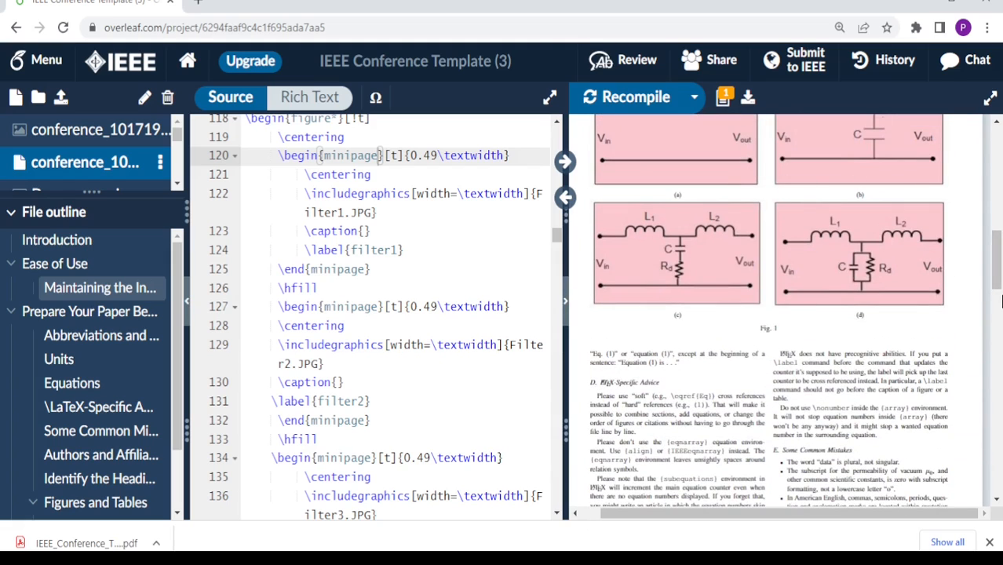
scroll(down, 3)
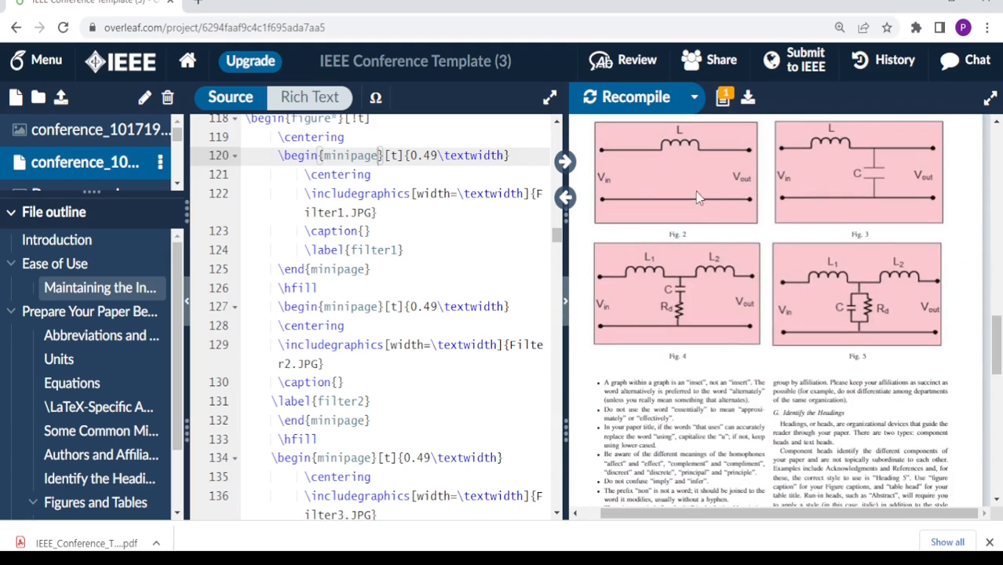
mouse_move(819, 333)
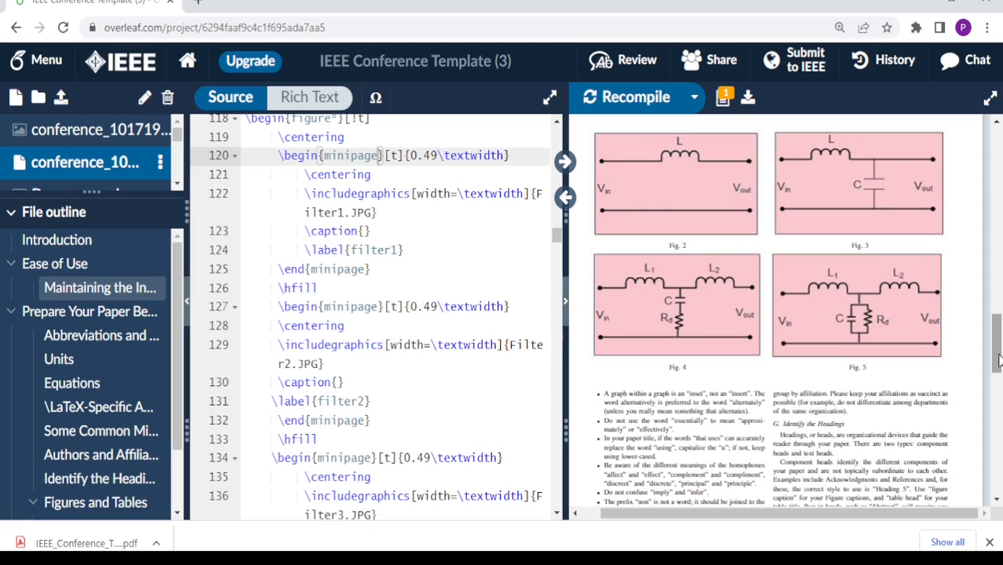
scroll(up, 3)
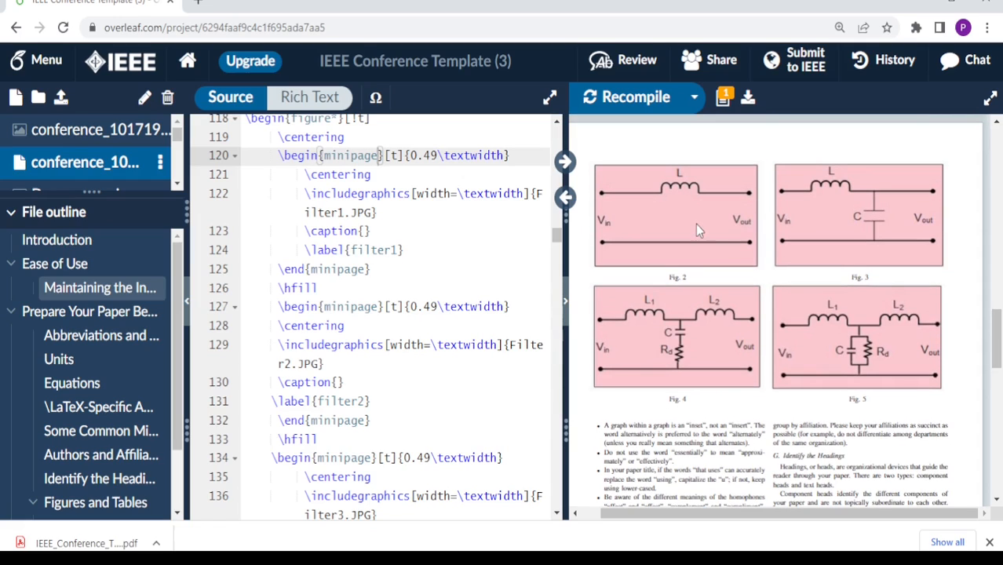
mouse_move(671, 424)
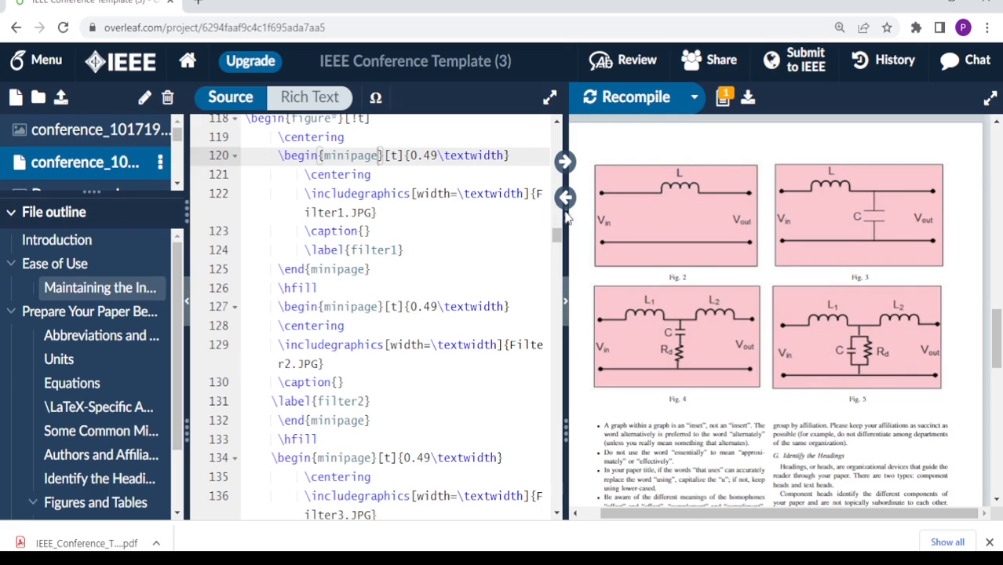
mouse_move(666, 241)
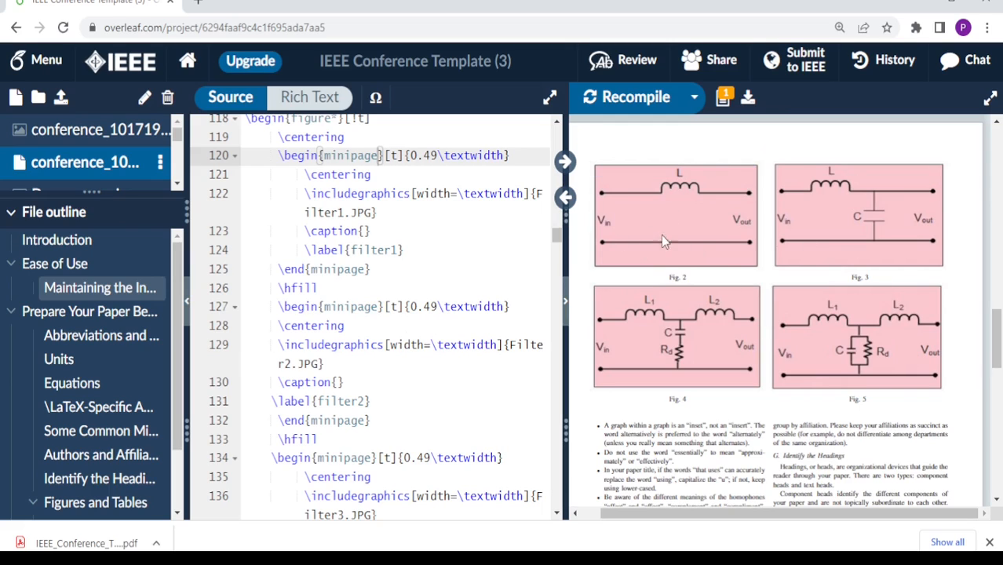
mouse_move(909, 241)
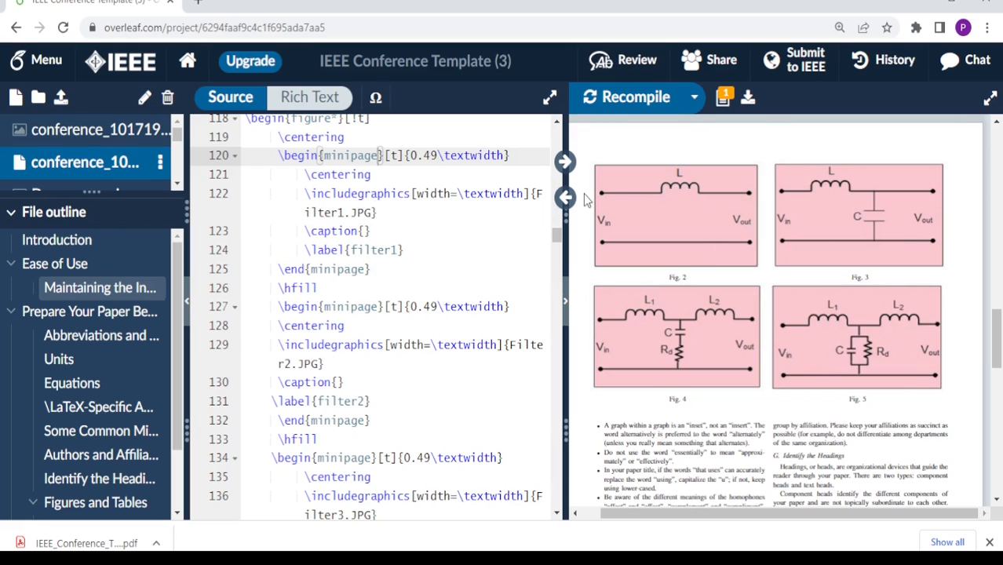
scroll(up, 3)
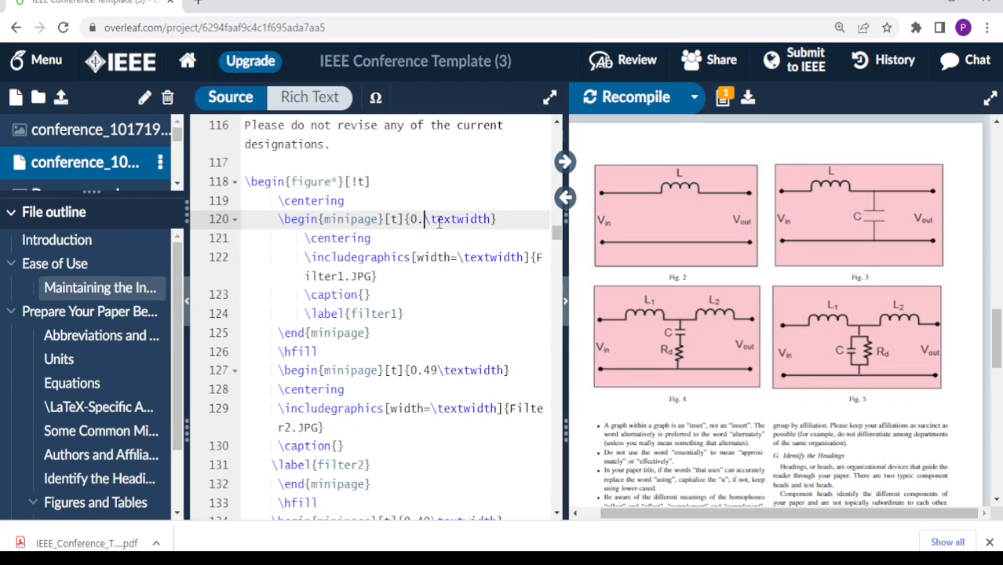
Change the minipage widths from 0.49\textwidth to 0.24\textwidth and recompile the PDF
text(24)
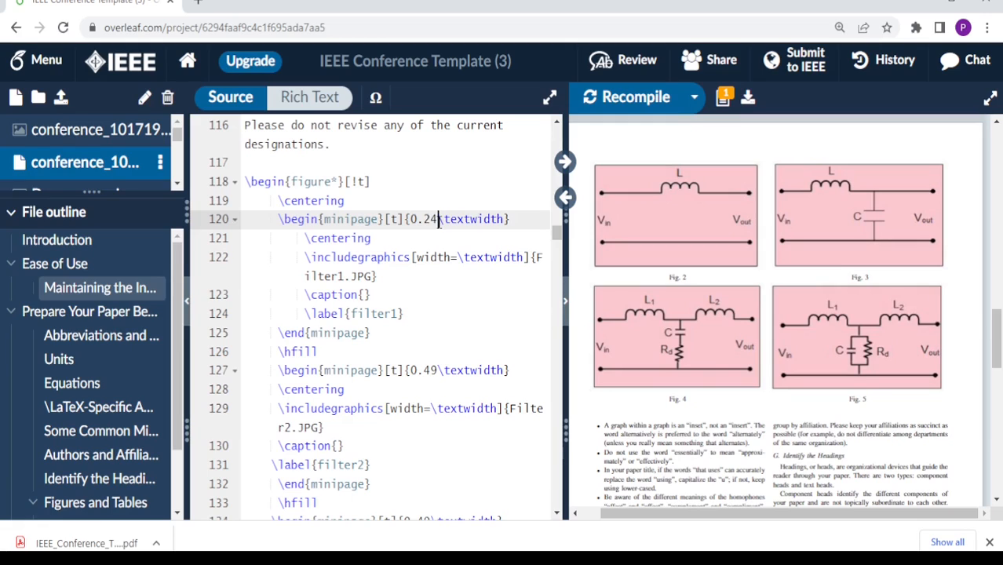
click(436, 370)
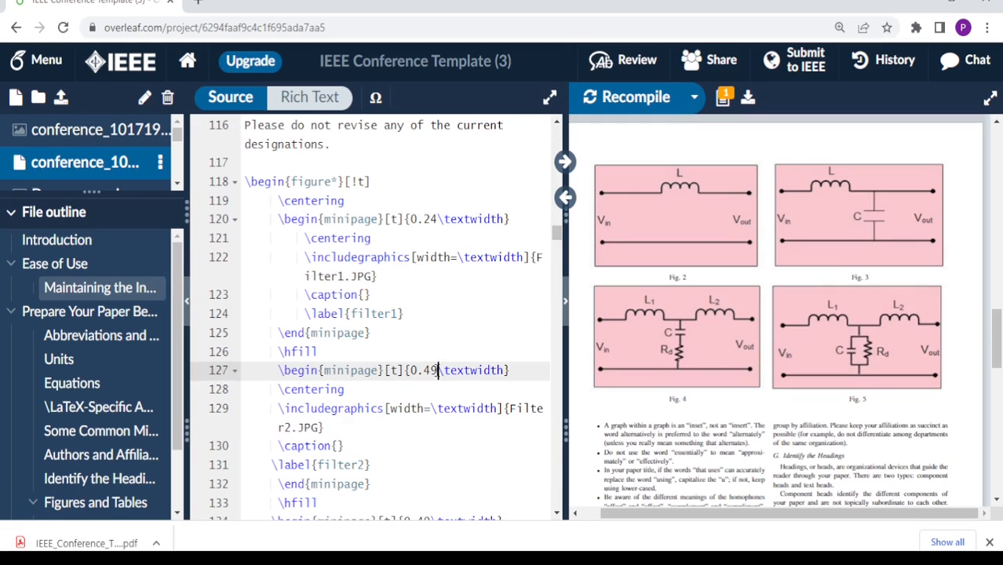
key(BackSpace)
text(2)
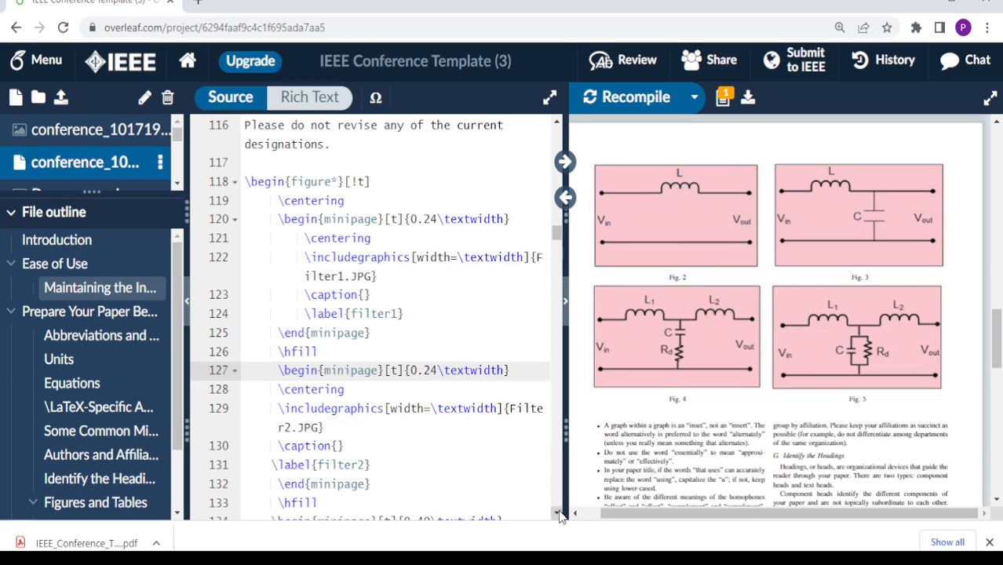
scroll(down, 3)
text(2)
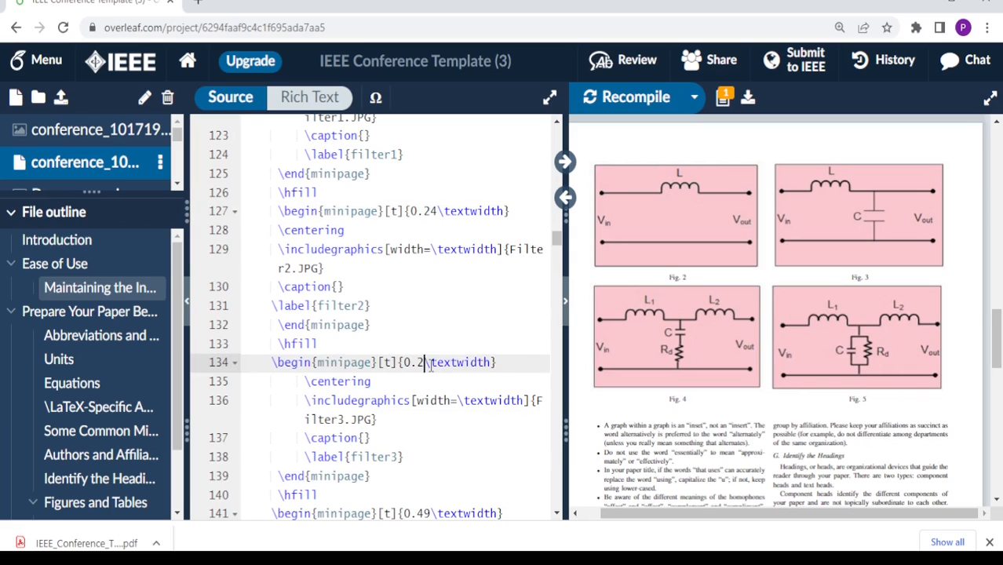
text(4)
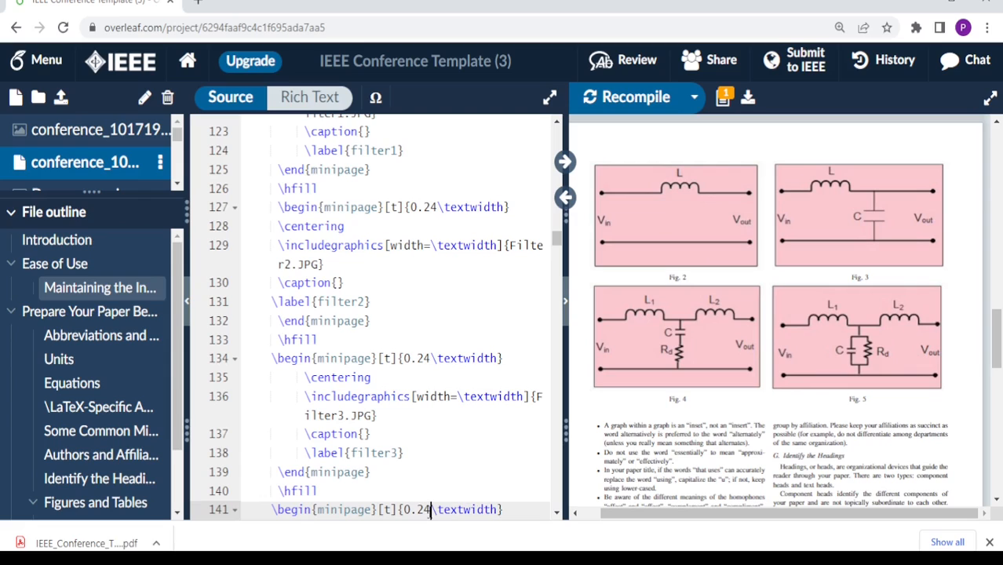
mouse_move(625, 97)
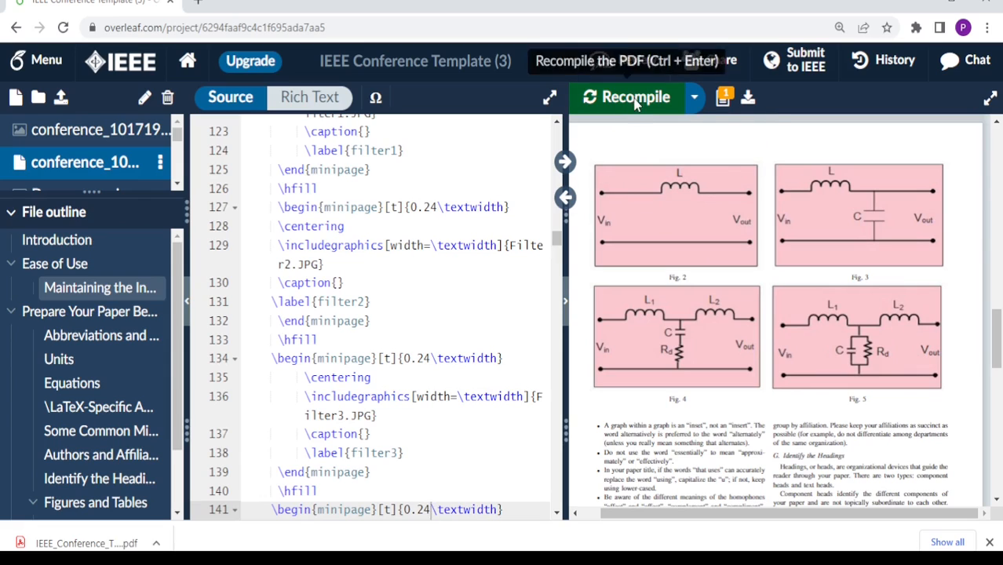
click(626, 98)
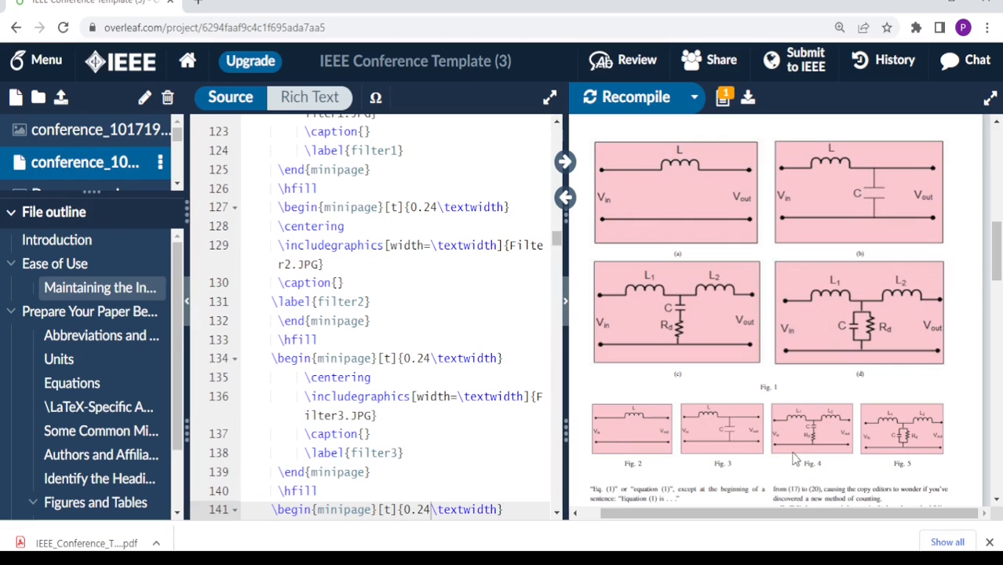
mouse_move(630, 443)
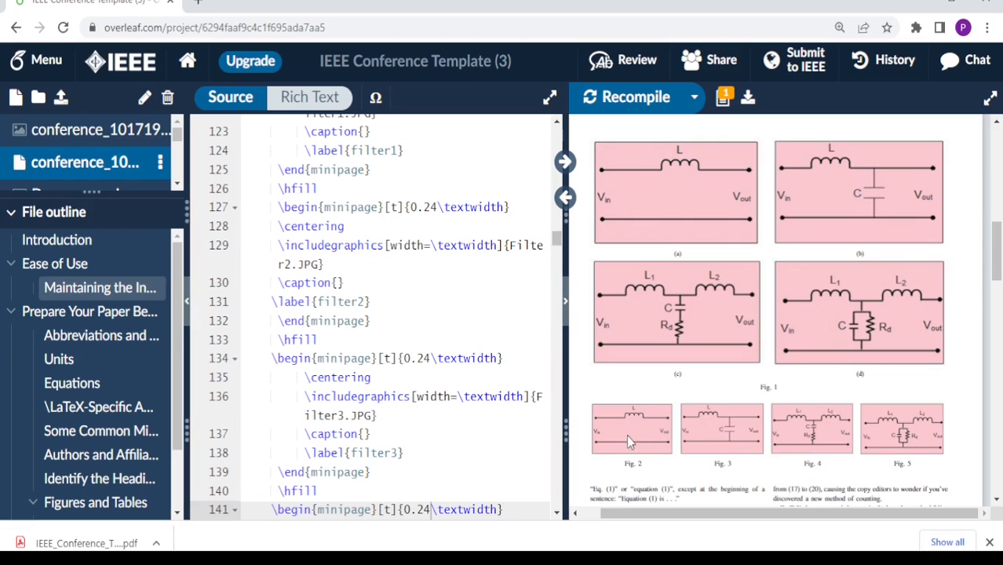
mouse_move(924, 416)
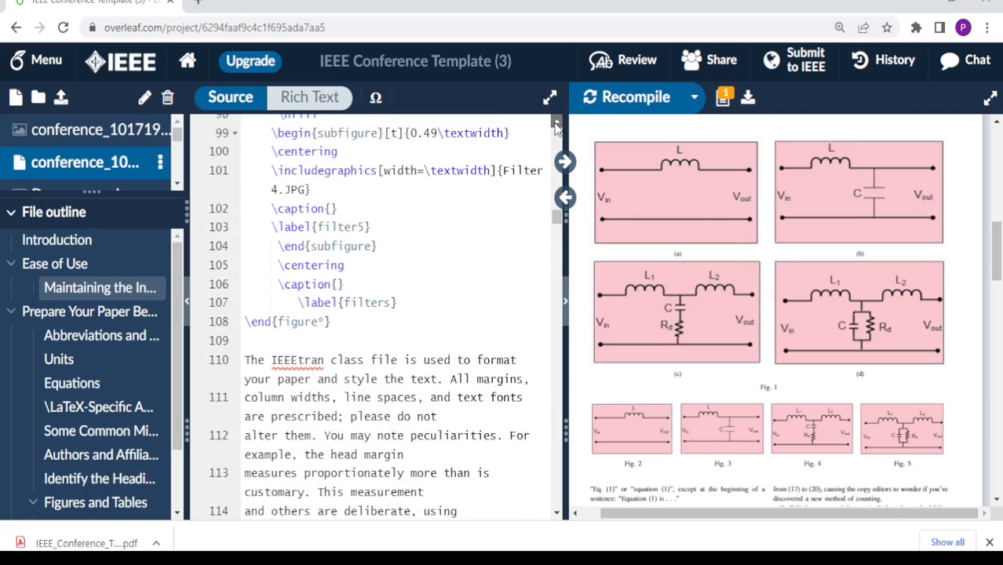
Scroll through the source to the figure* subfigures and review the recompiled single-row Fig. 1
scroll(up, 3)
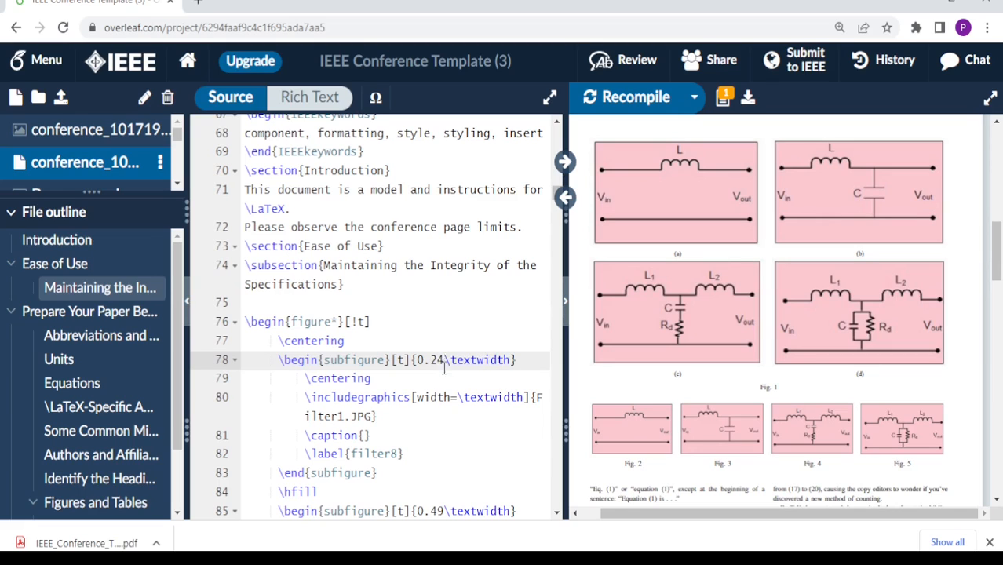
scroll(down, 3)
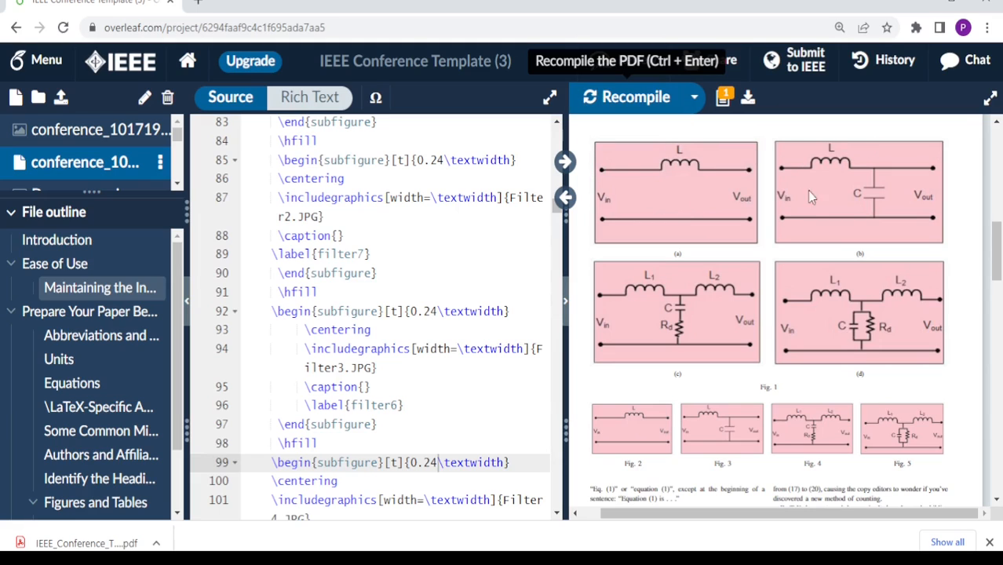
scroll(down, 3)
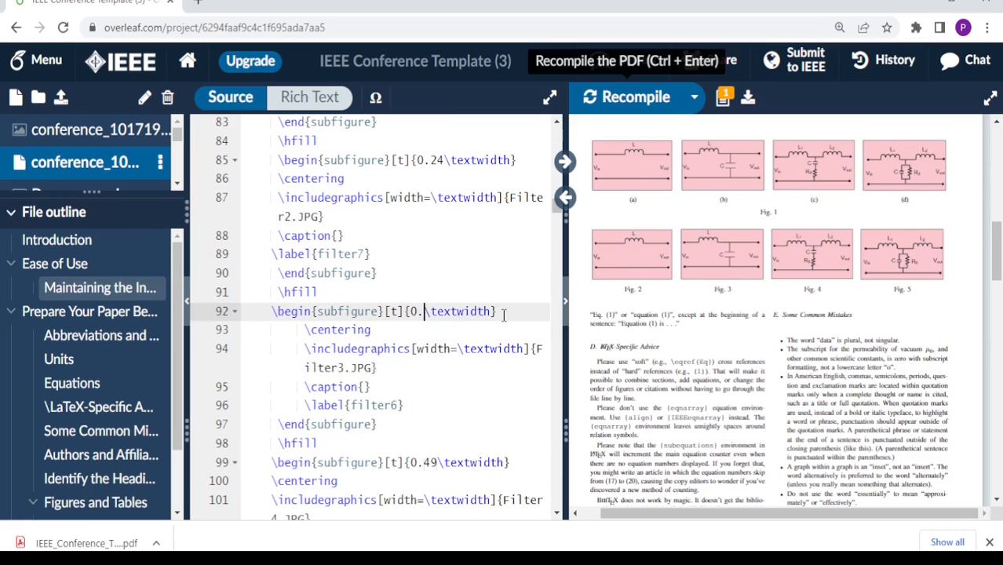
Scroll the source to review the subfigure widths and the restored 2×2 Fig. 1 preview
scroll(up, 3)
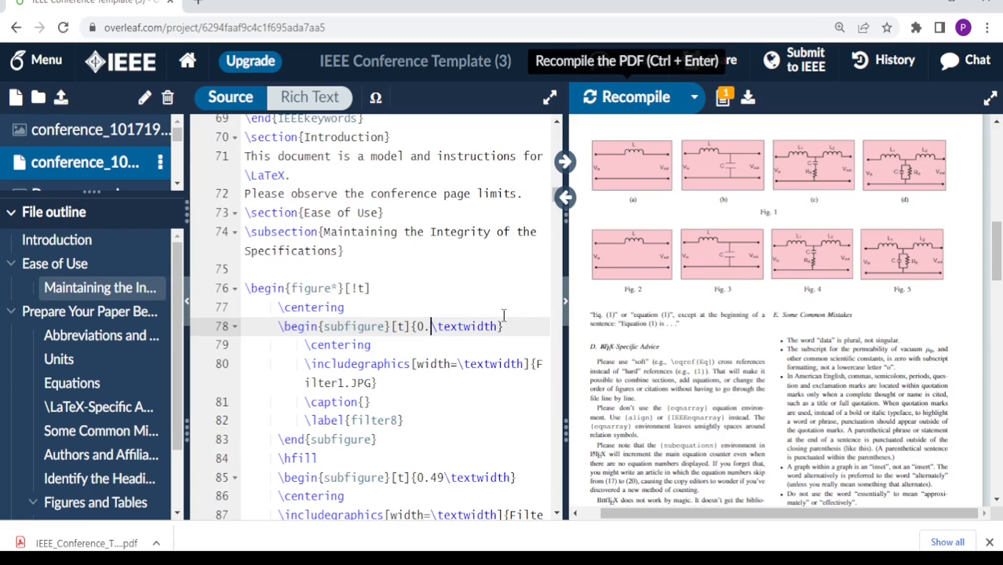
scroll(down, 3)
text(49)
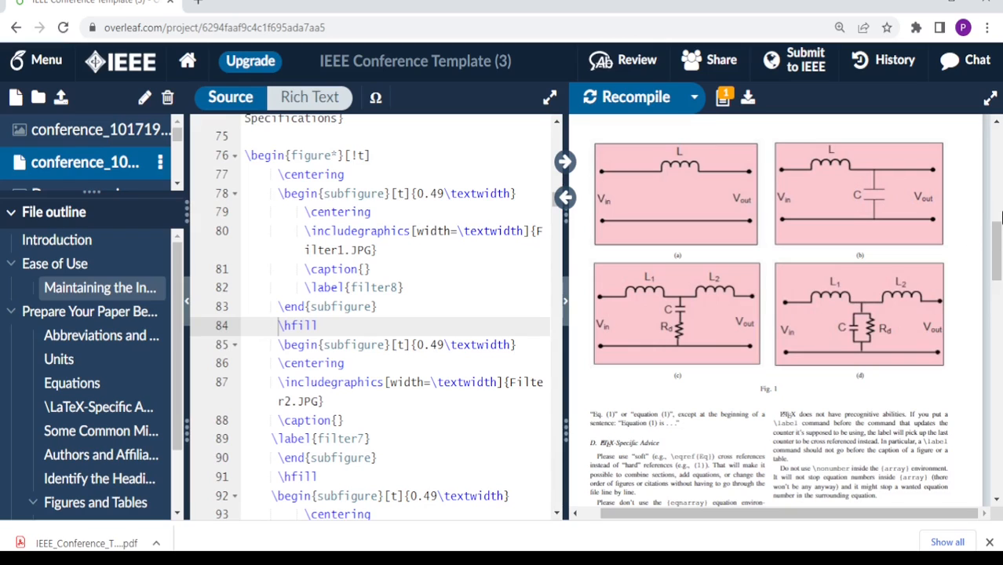
scroll(down, 3)
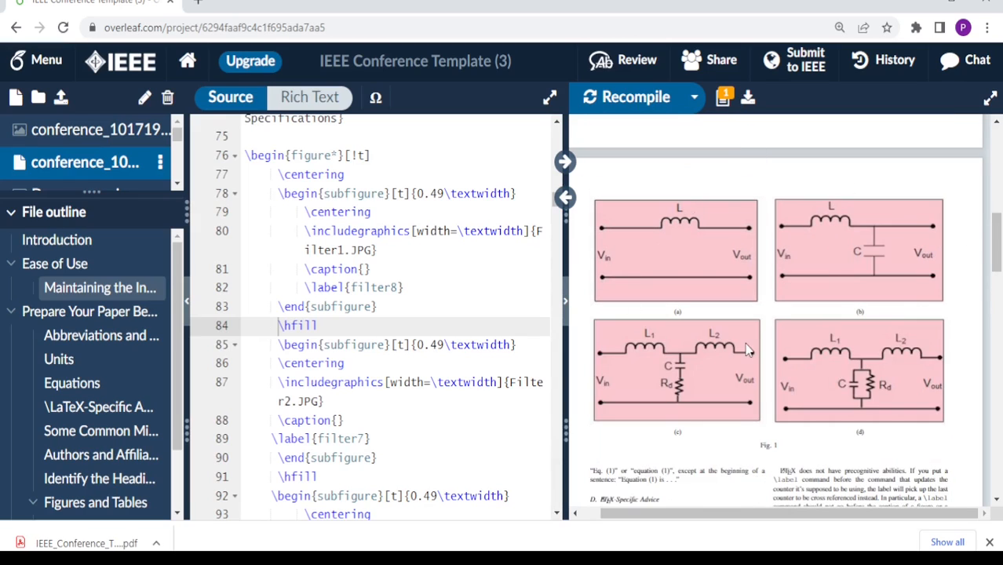
mouse_move(841, 378)
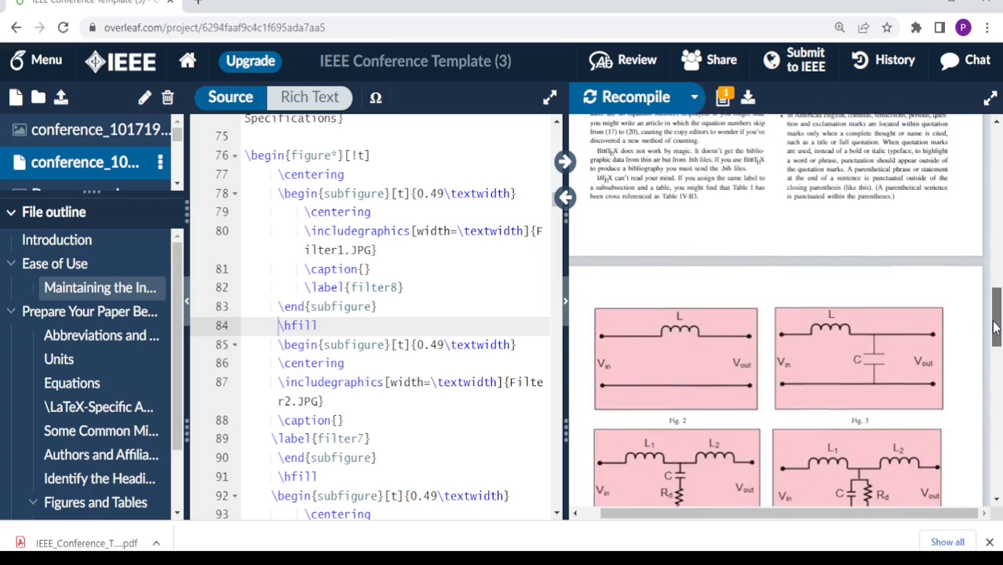
scroll(down, 3)
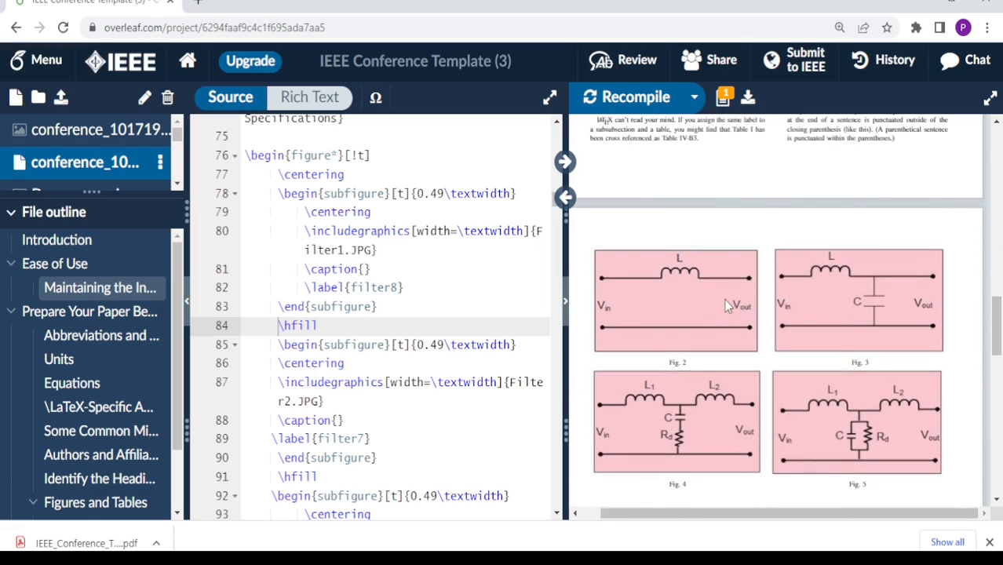
mouse_move(875, 325)
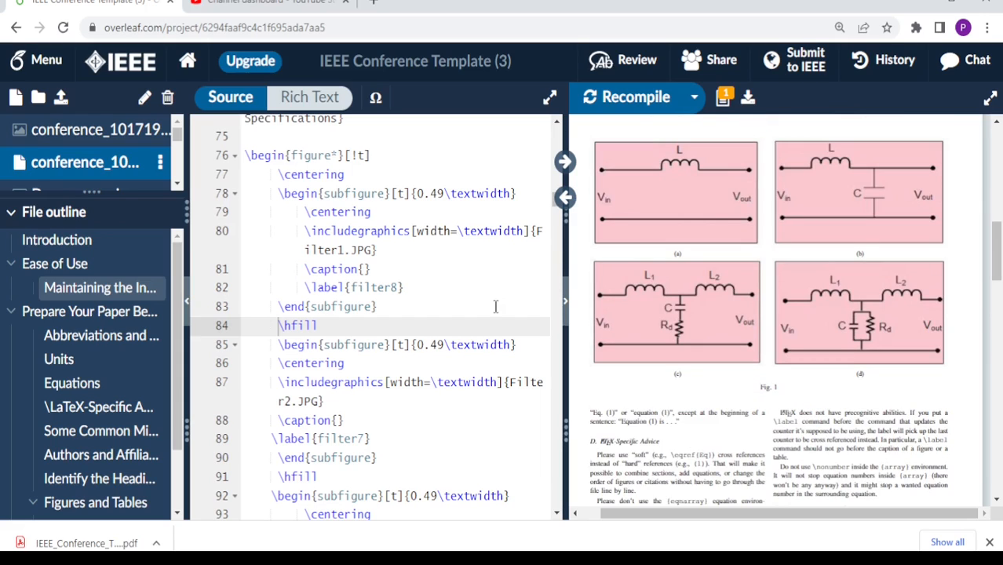
mouse_move(722, 298)
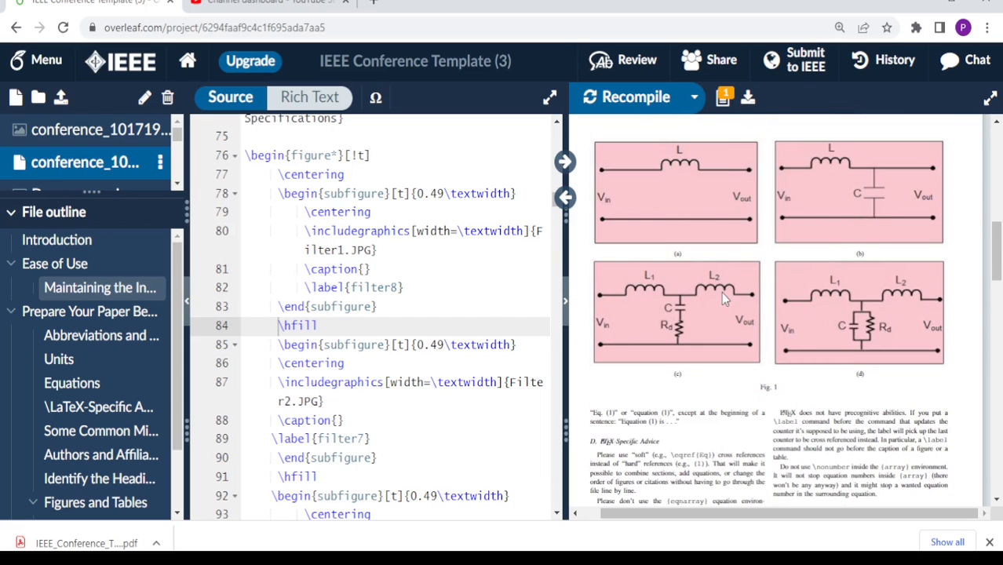
mouse_move(729, 197)
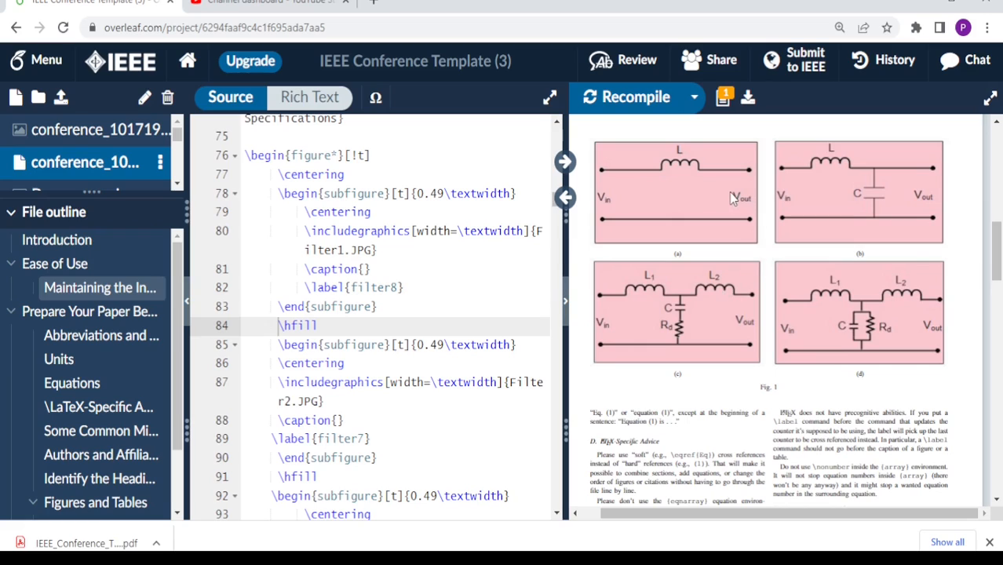
mouse_move(665, 207)
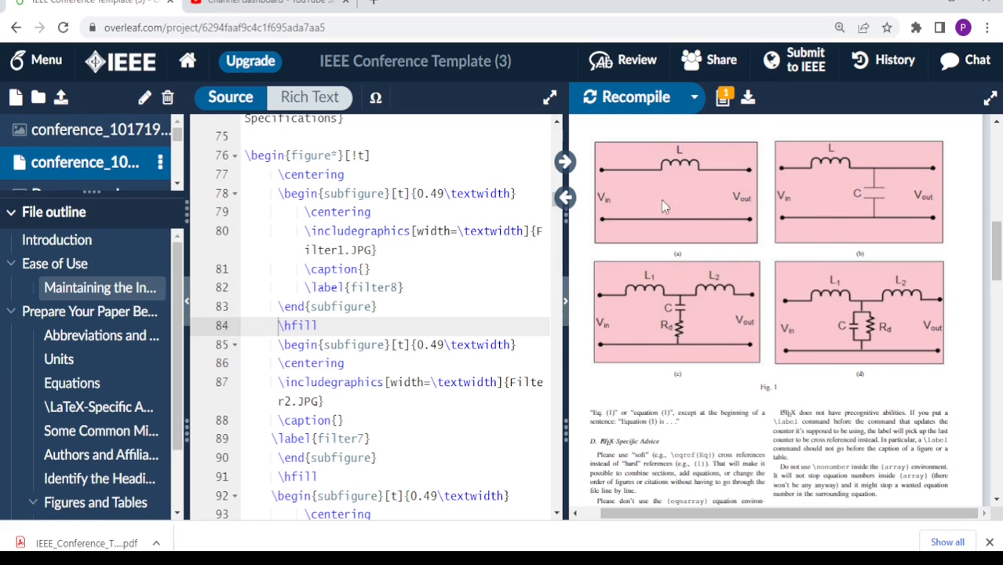
mouse_move(738, 333)
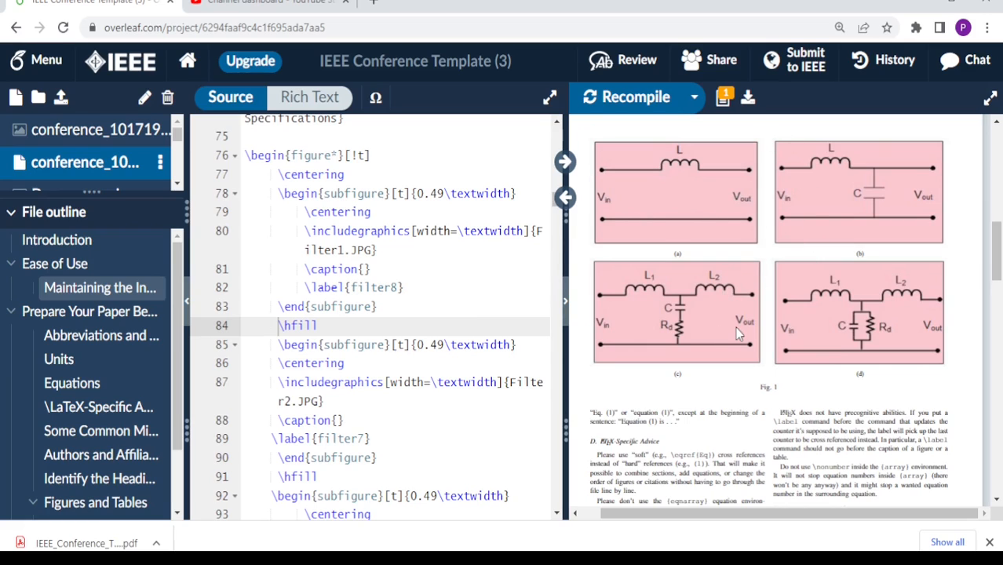
mouse_move(824, 277)
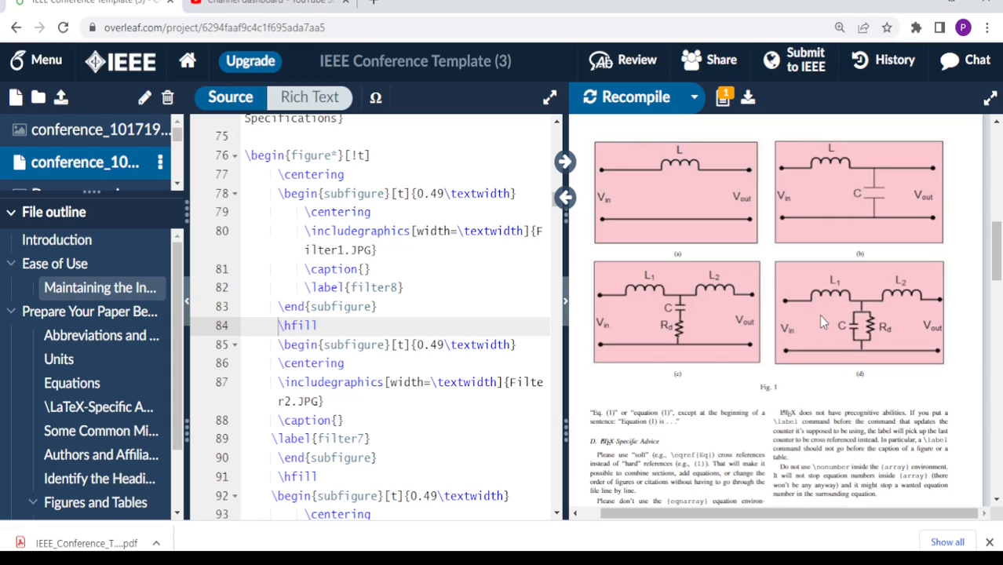
scroll(down, 3)
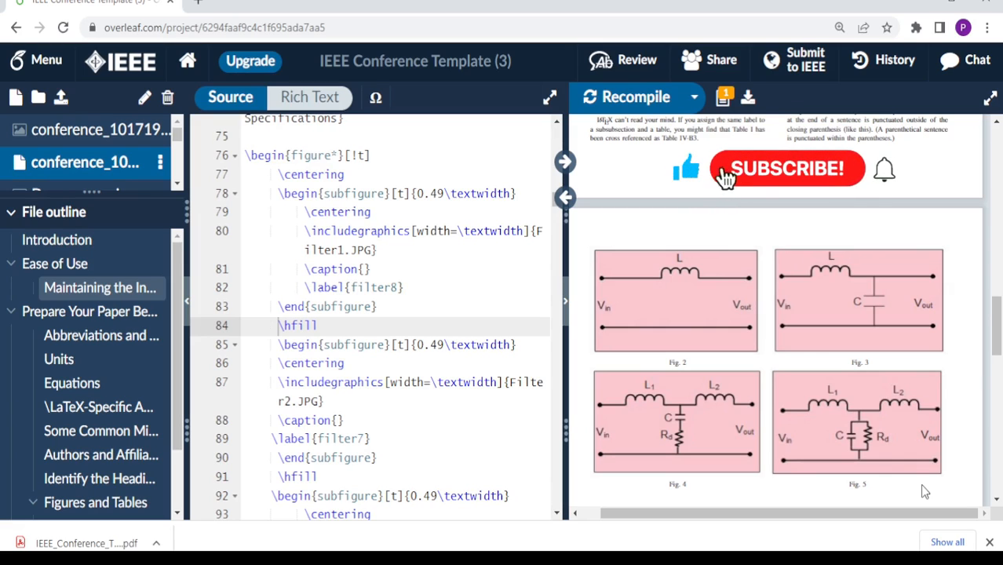
click(785, 168)
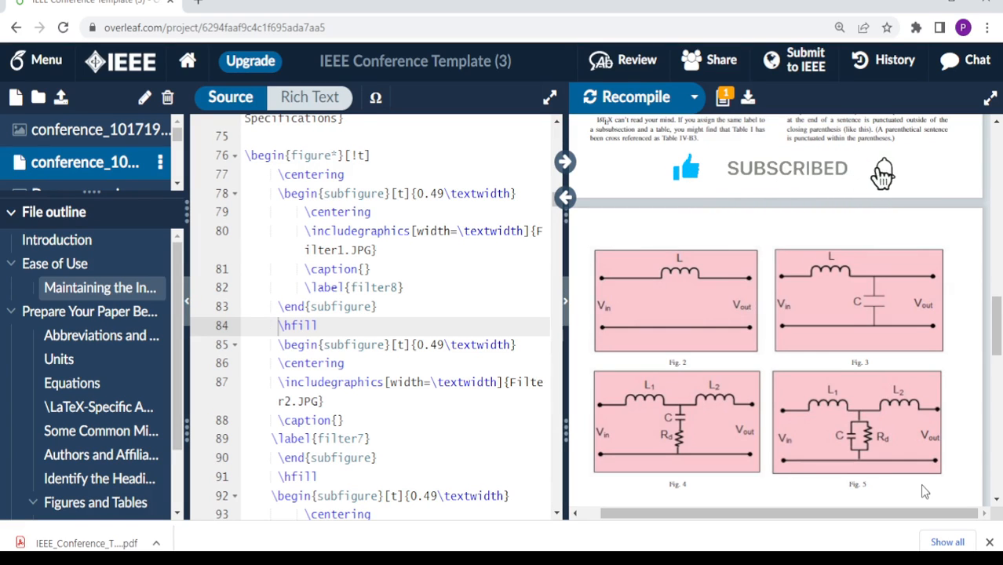